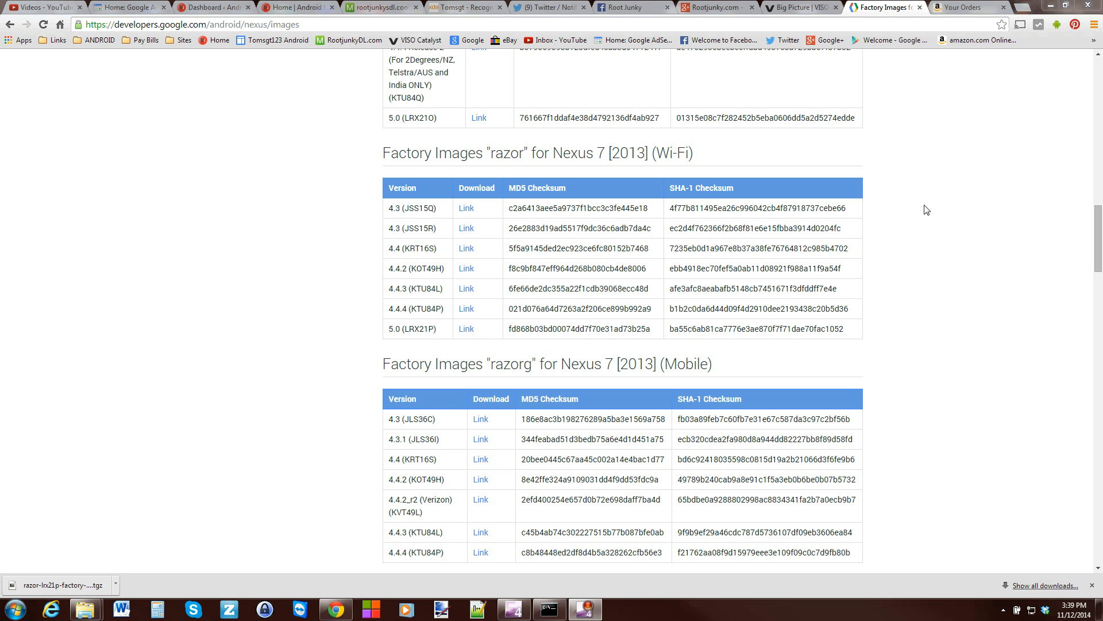
pyautogui.moveTo(936, 183)
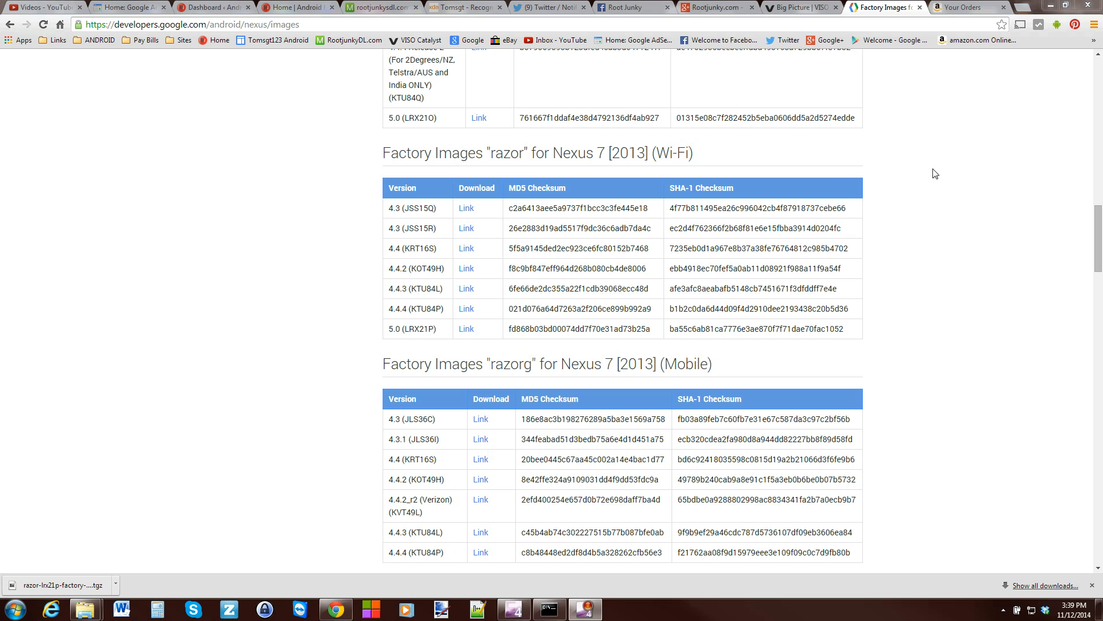
pyautogui.moveTo(1037, 182)
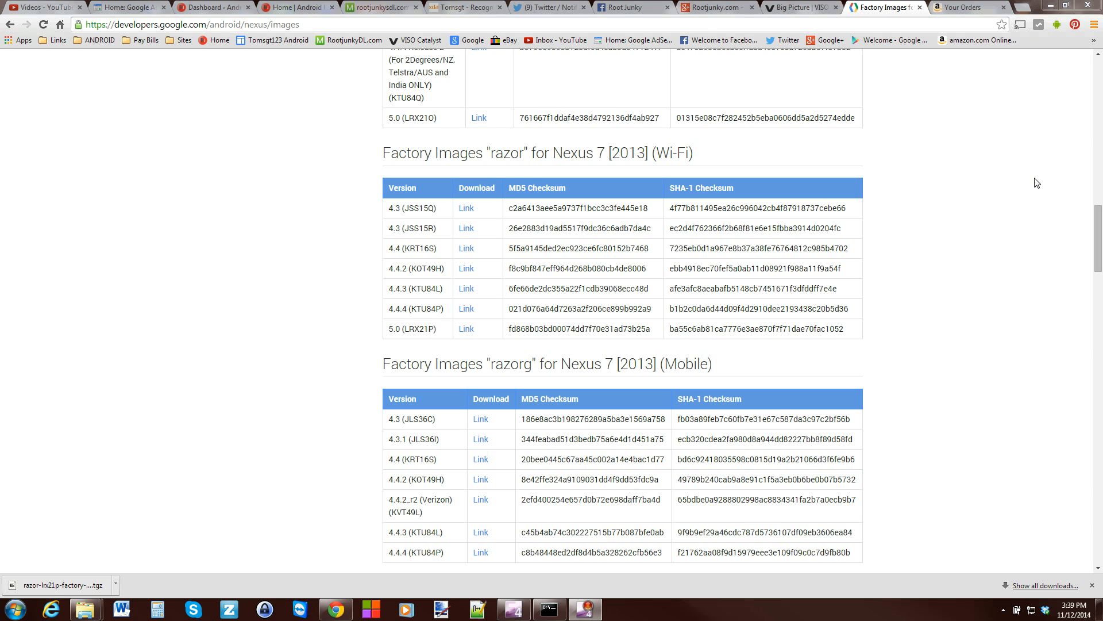
pyautogui.moveTo(363, 348)
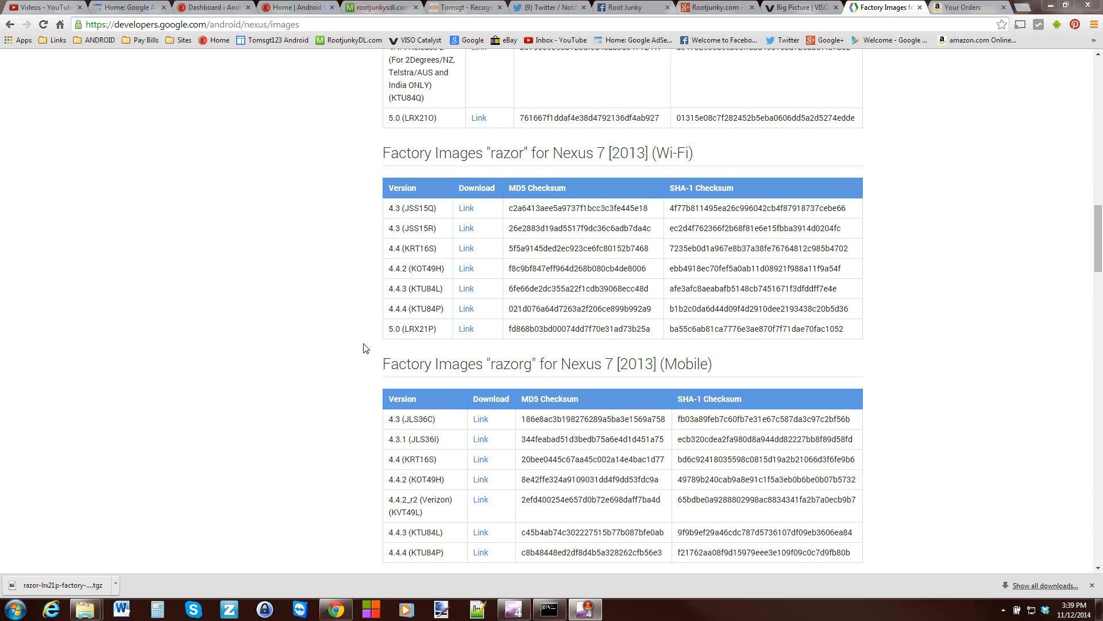
# Step: Navigate from the Lollipop 5.0 downloads into the extracted razor-lrx21p folder
pyautogui.doubleClick(415, 329)
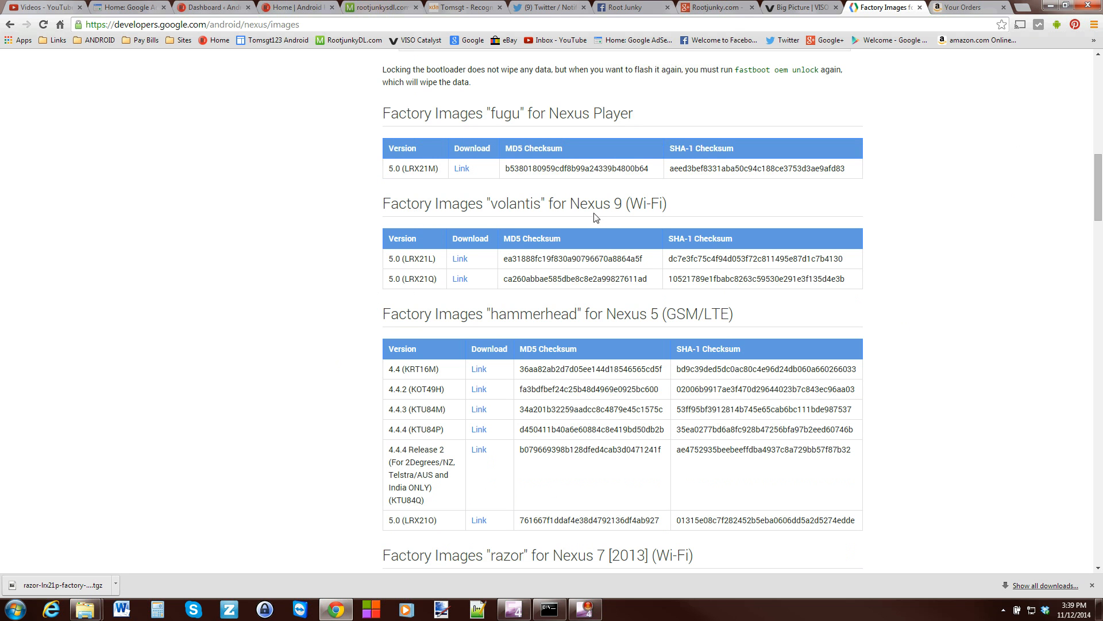
pyautogui.scroll(-3)
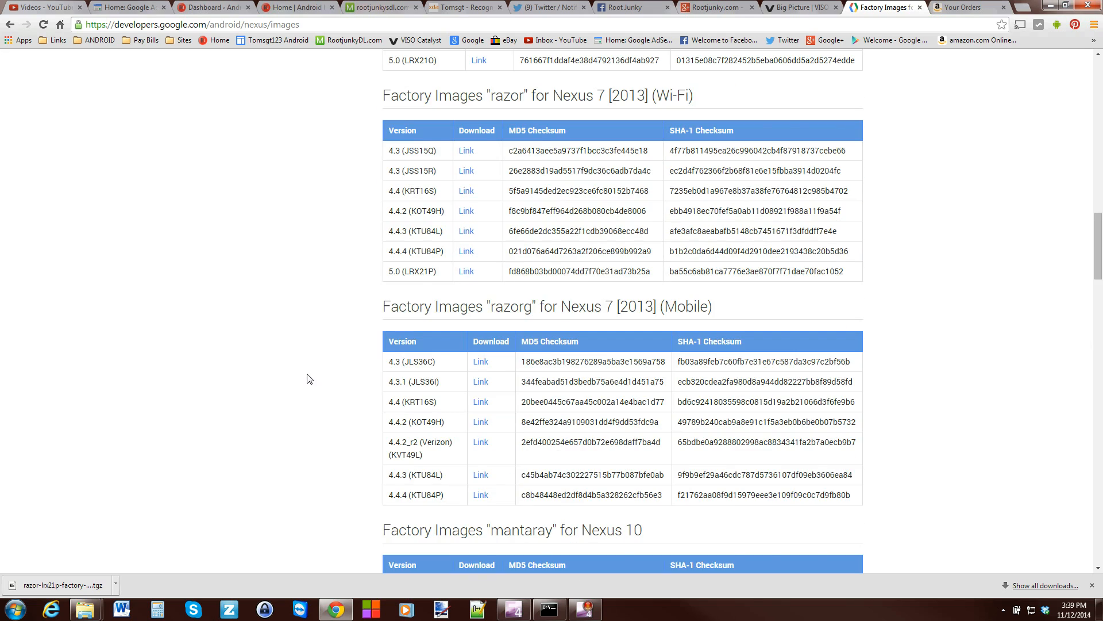
pyautogui.scroll(-3)
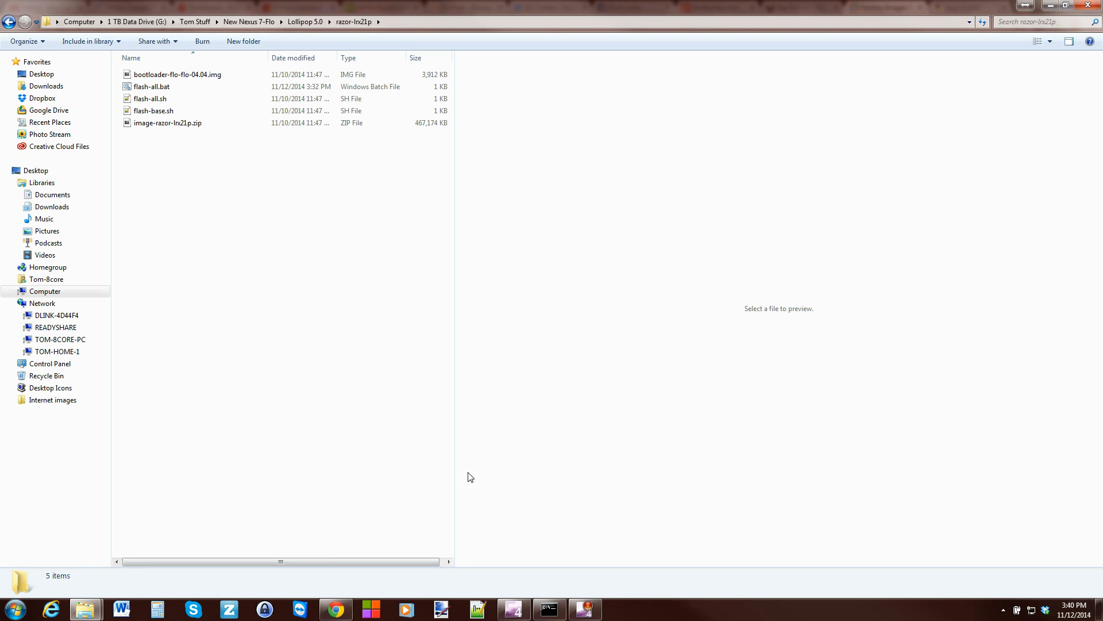
pyautogui.click(10, 21)
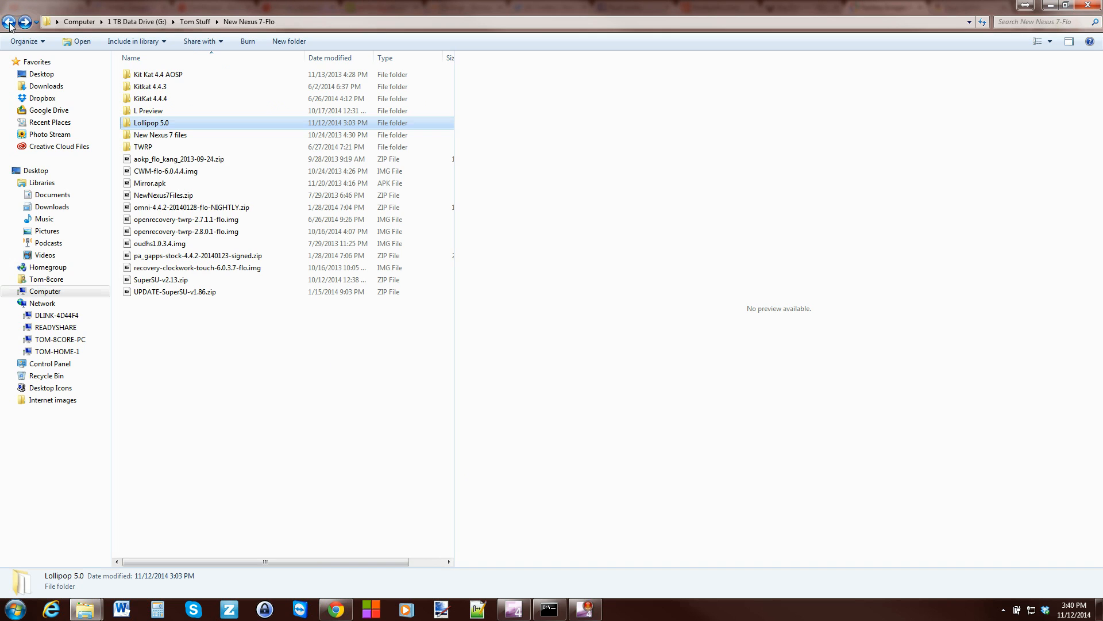
pyautogui.doubleClick(151, 122)
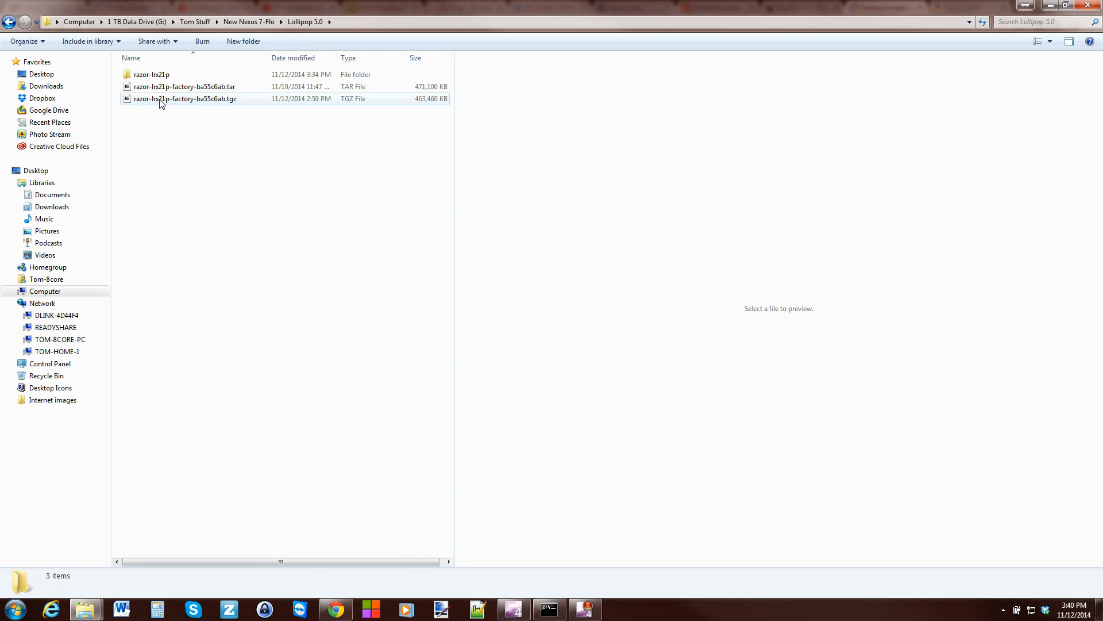
pyautogui.click(184, 98)
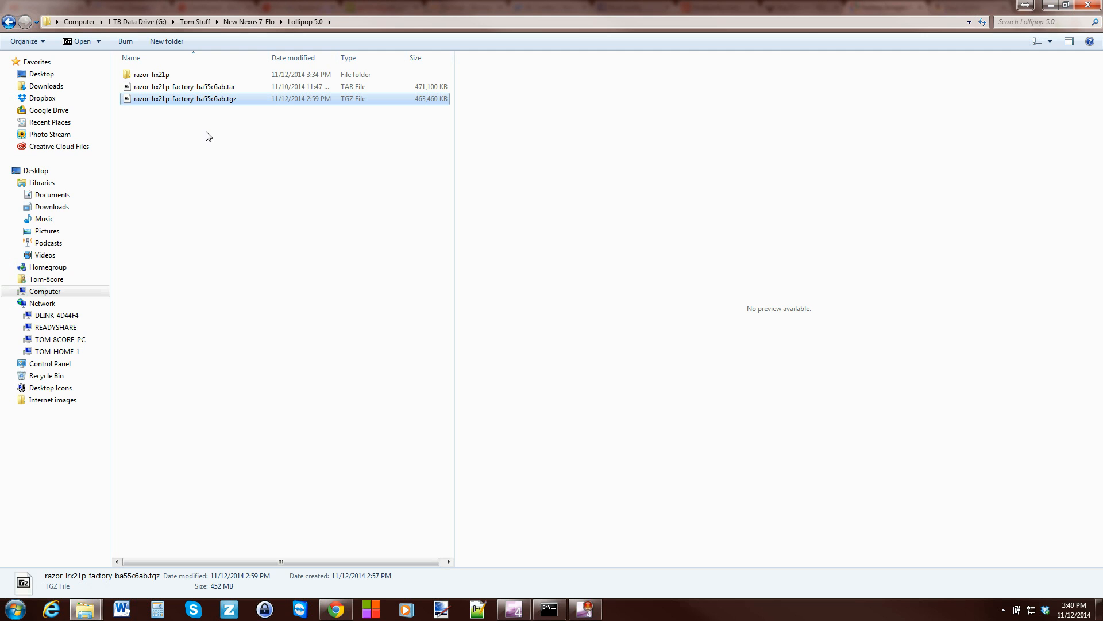
pyautogui.moveTo(183, 117)
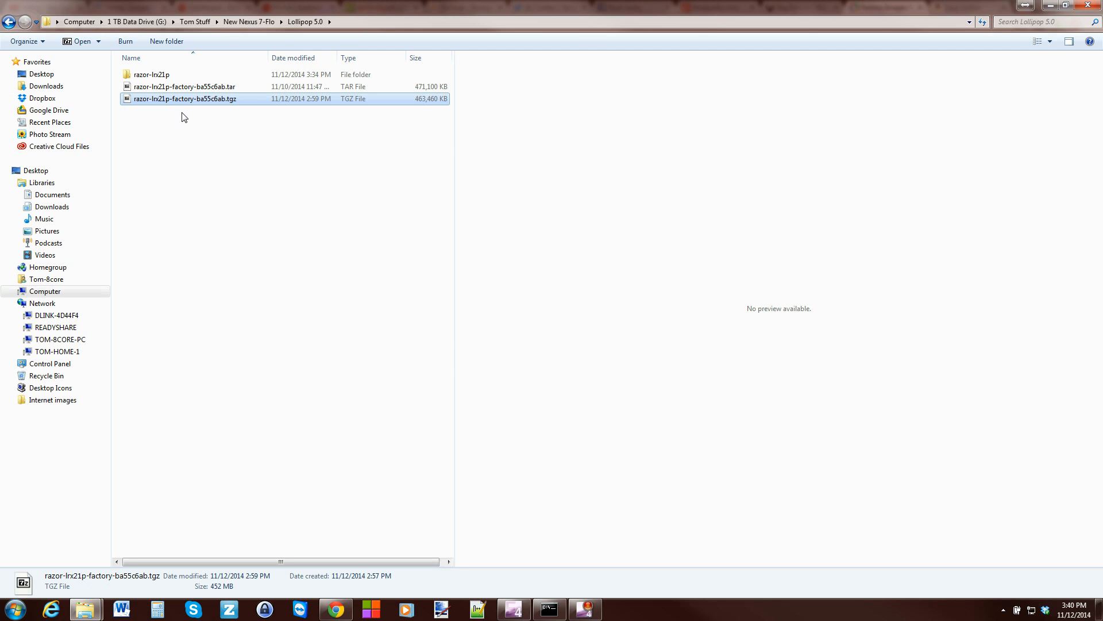
pyautogui.moveTo(183, 121)
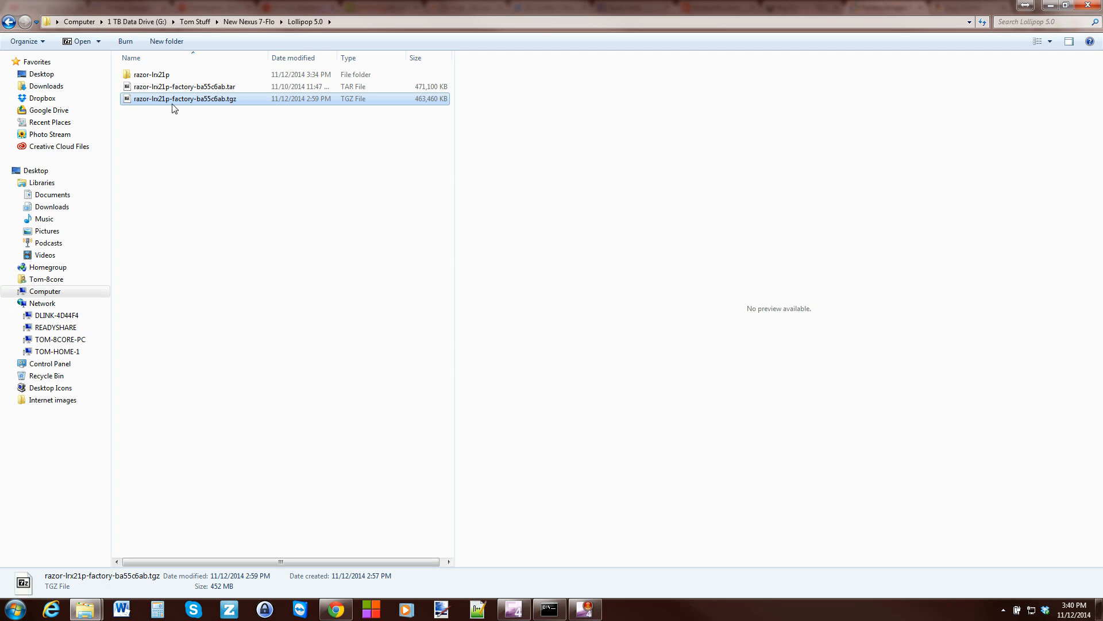
pyautogui.moveTo(228, 98)
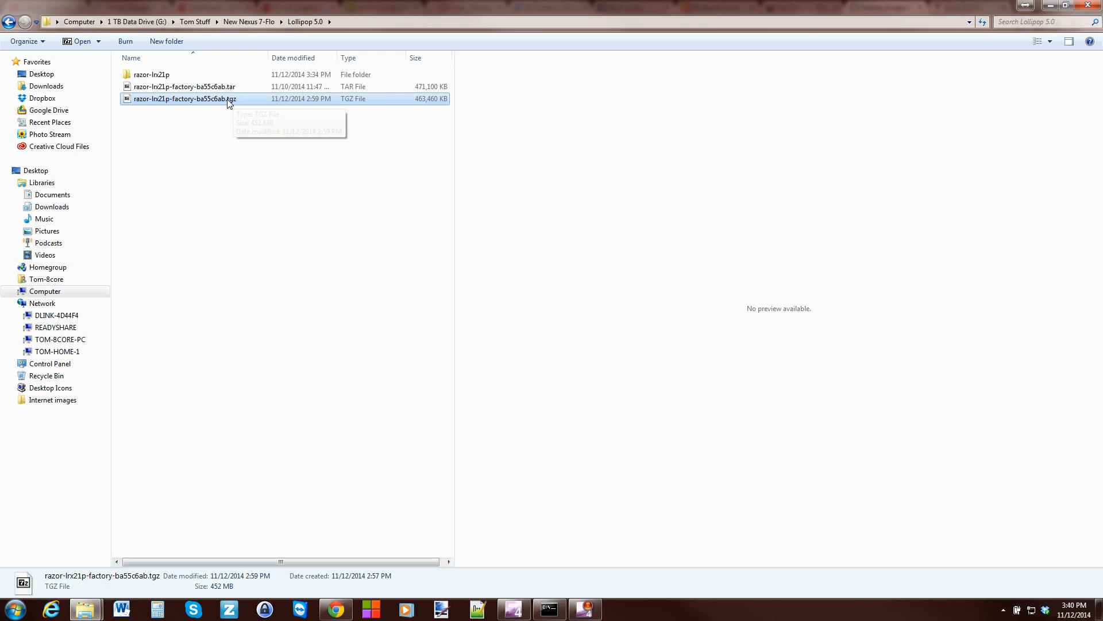
pyautogui.moveTo(239, 102)
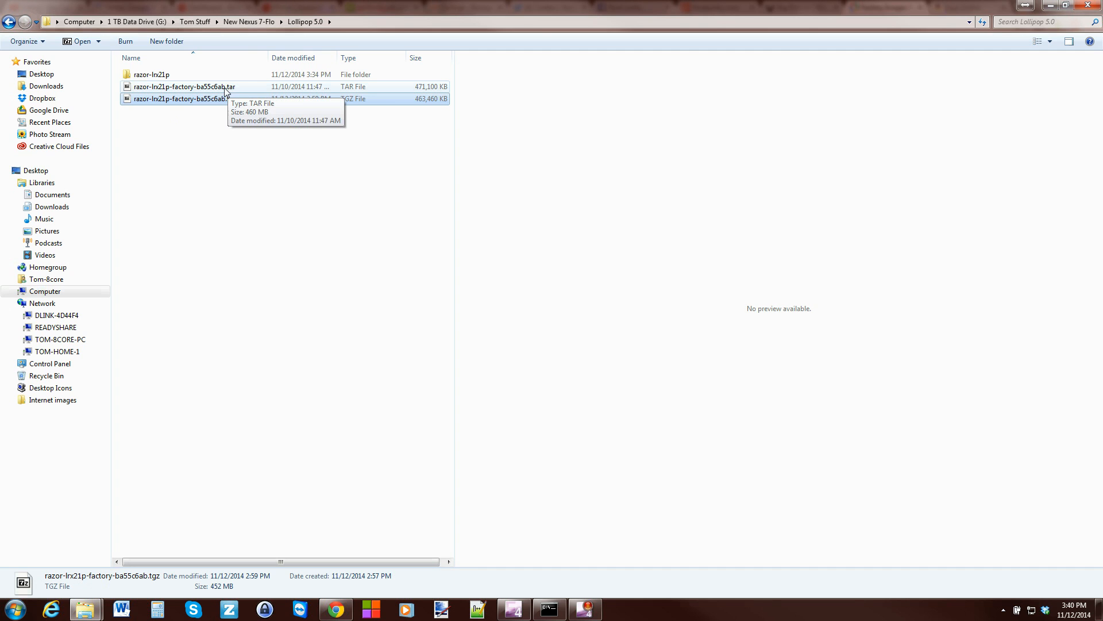
pyautogui.click(151, 74)
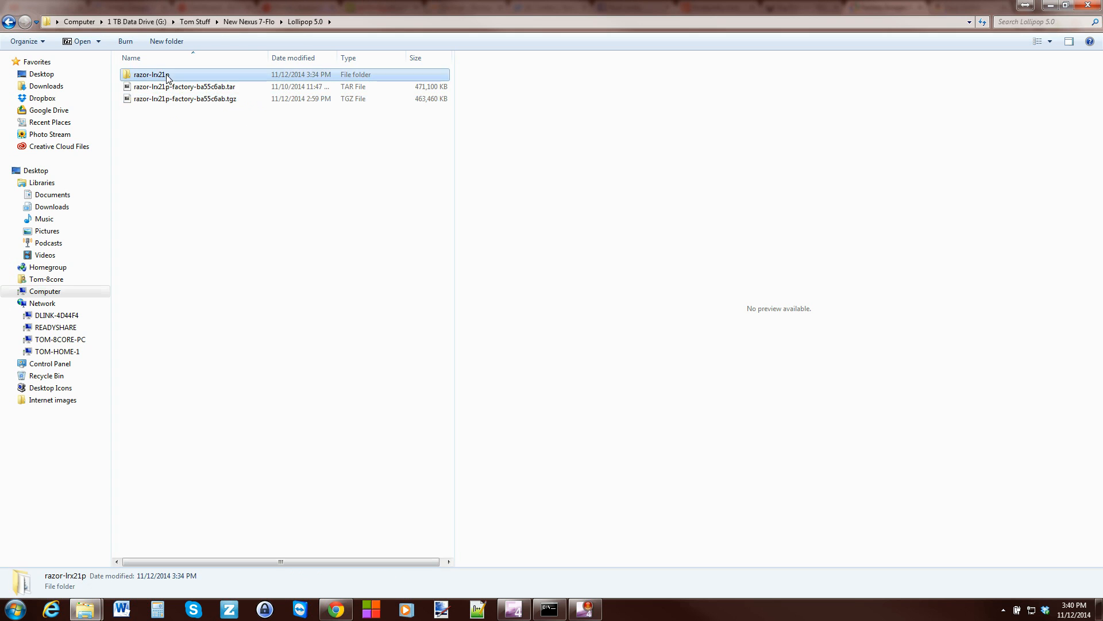
pyautogui.doubleClick(150, 75)
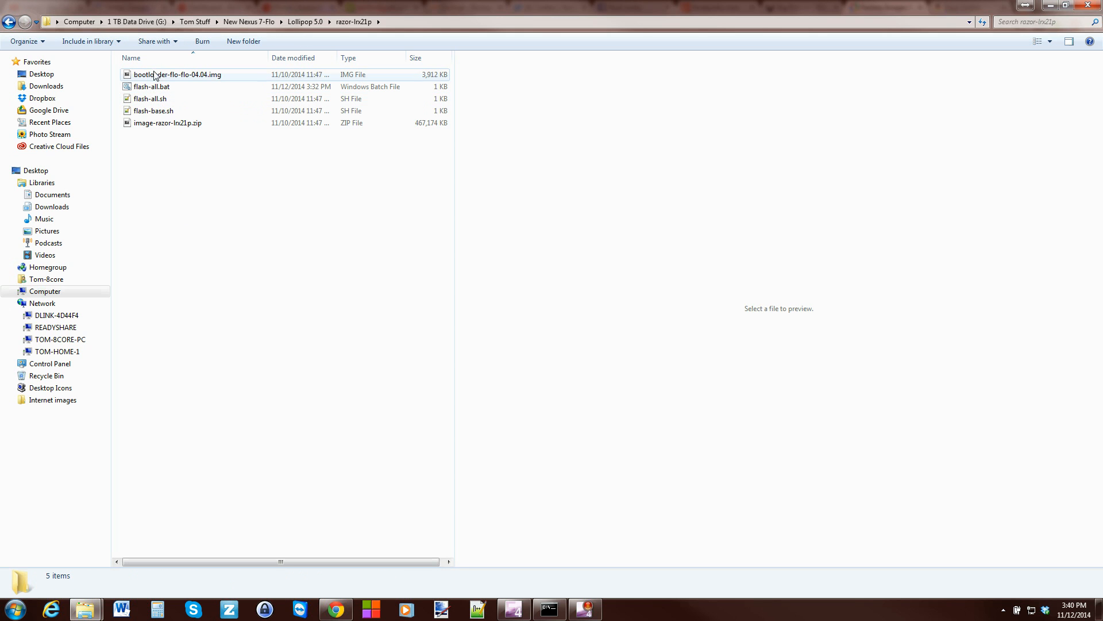
pyautogui.click(152, 87)
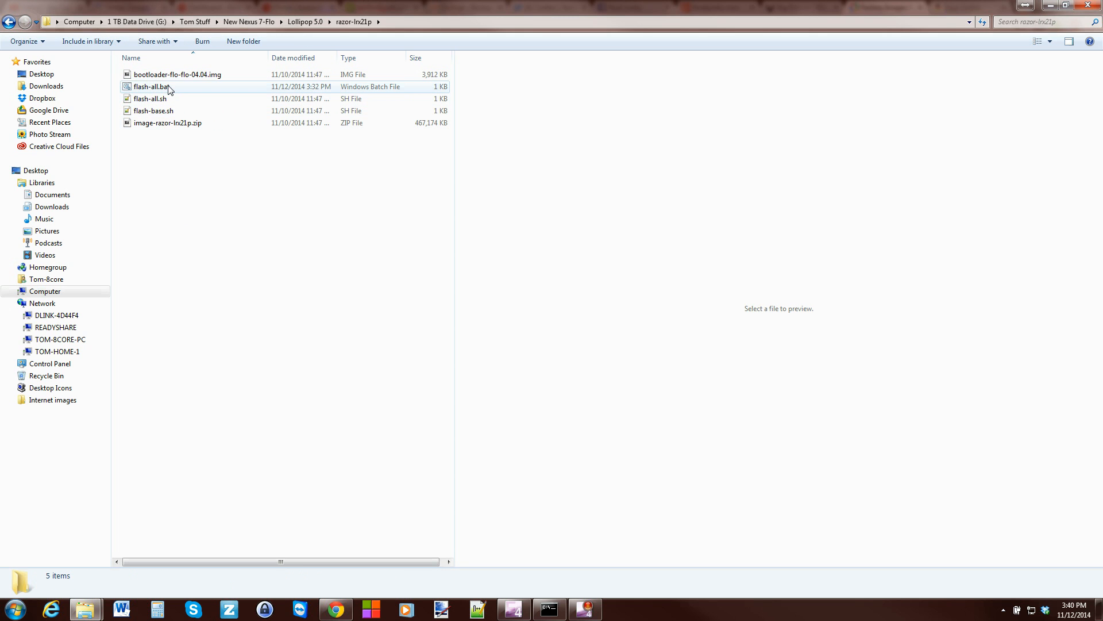
pyautogui.moveTo(148, 92)
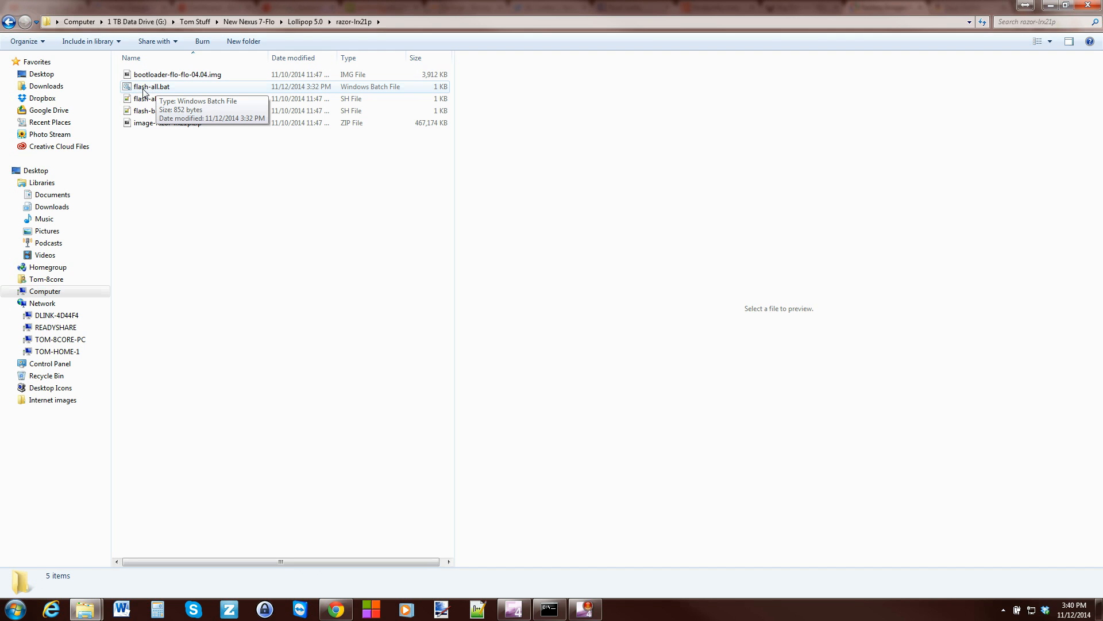
pyautogui.moveTo(190, 93)
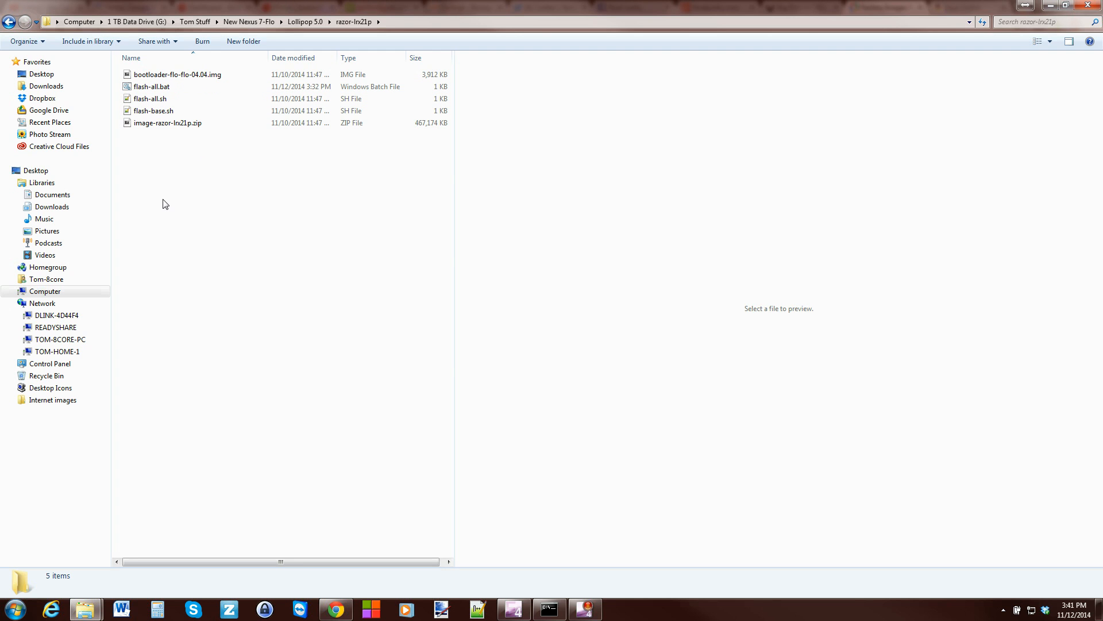
pyautogui.moveTo(178, 182)
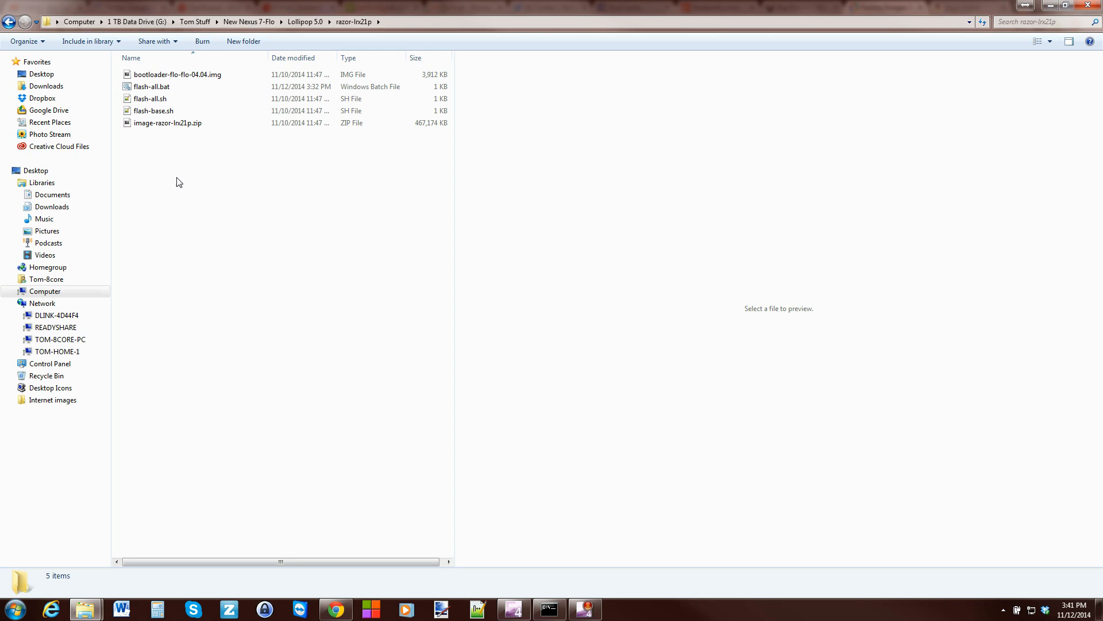
pyautogui.moveTo(179, 162)
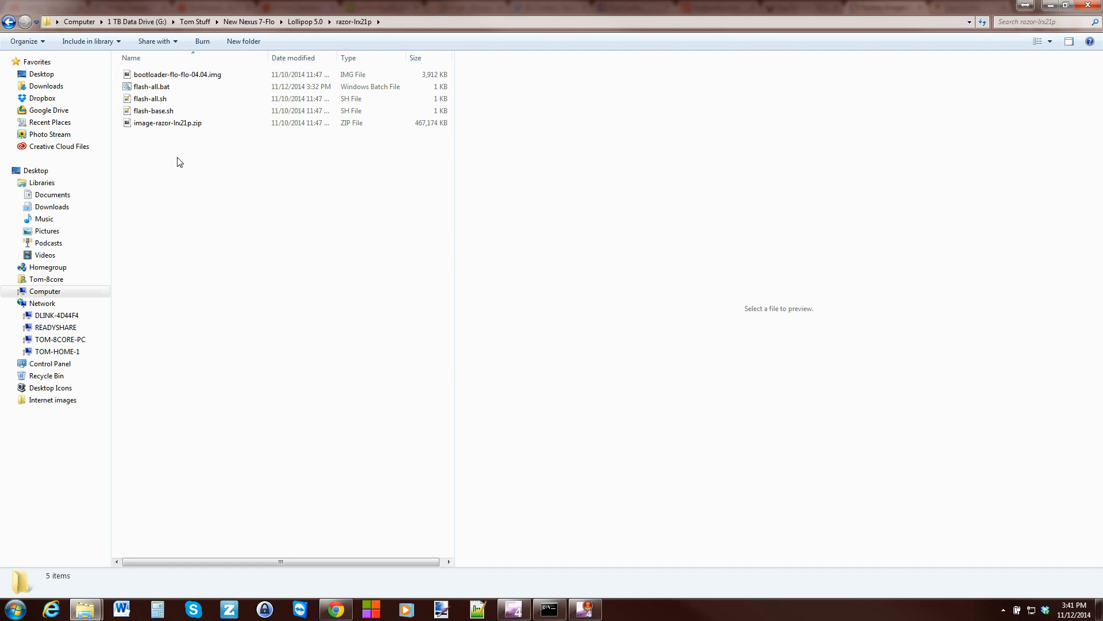
pyautogui.moveTo(165, 146)
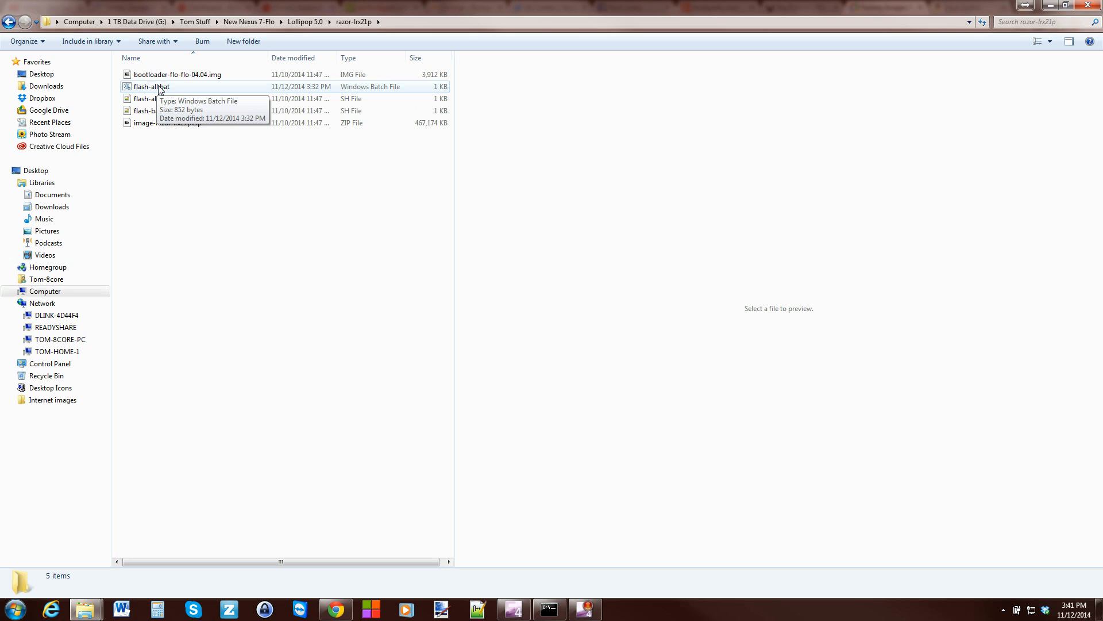
pyautogui.moveTo(149, 145)
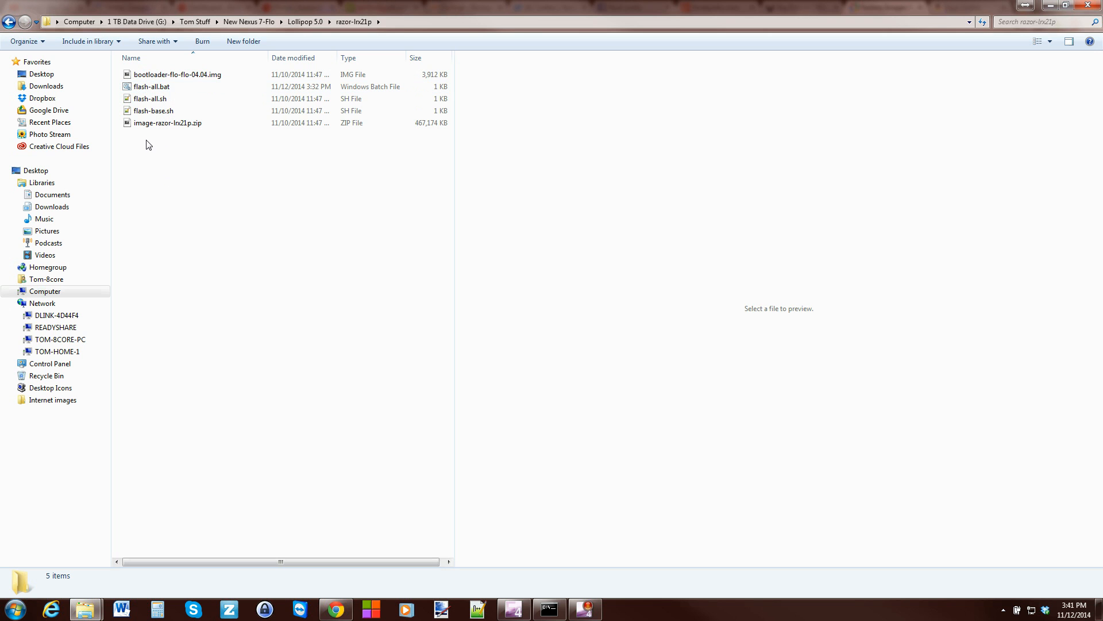
# Step: Create a new empty text document named update.txt in razor-lrx21p
pyautogui.rightClick(148, 144)
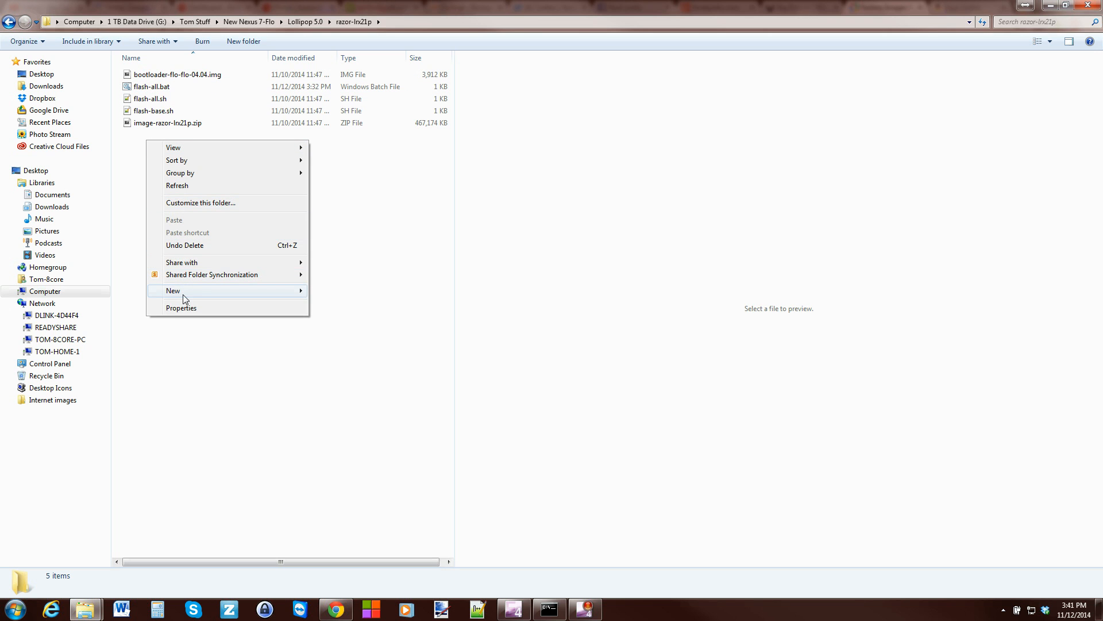
pyautogui.moveTo(172, 291)
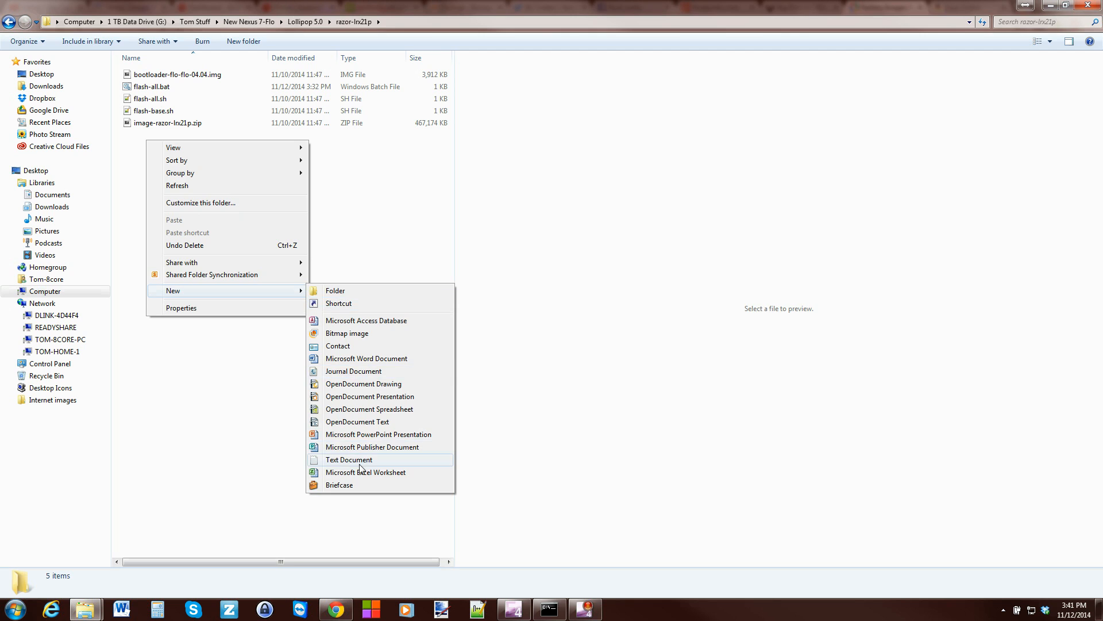
pyautogui.click(349, 460)
pyautogui.write('update.txt')
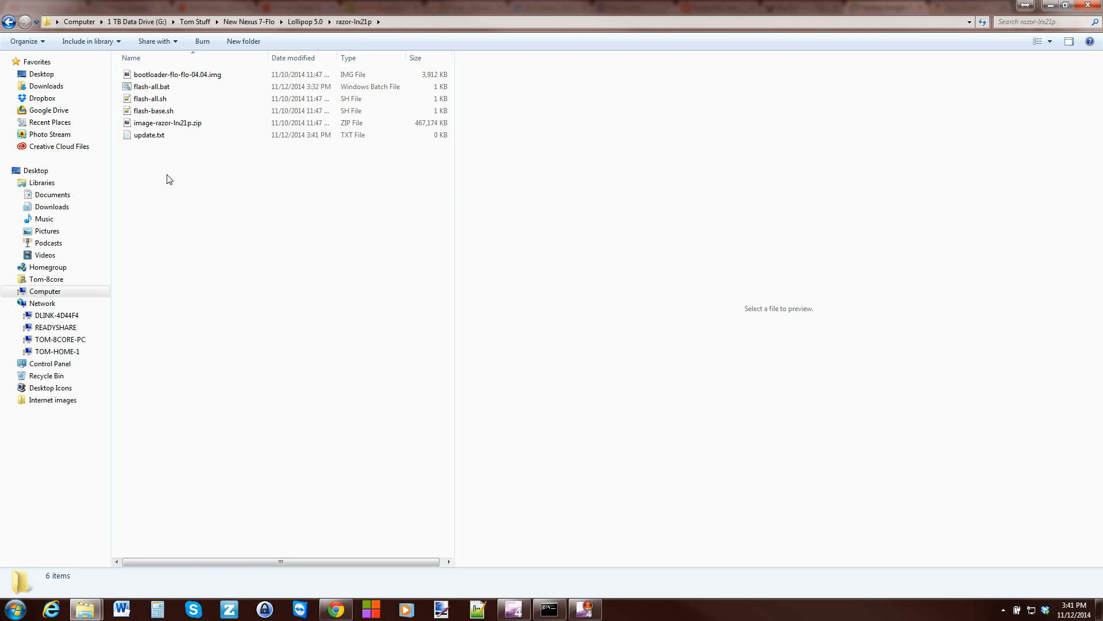
pyautogui.click(148, 134)
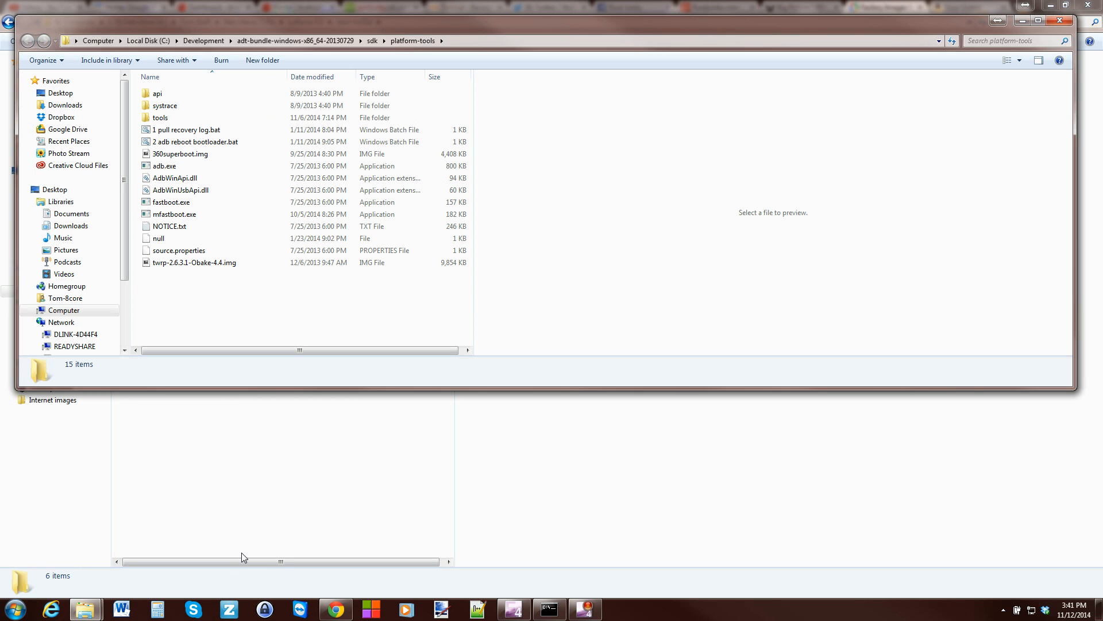
# Step: Copy fastboot.exe from platform-tools into razor-lrx21p and preview flash-all.bat
pyautogui.click(171, 202)
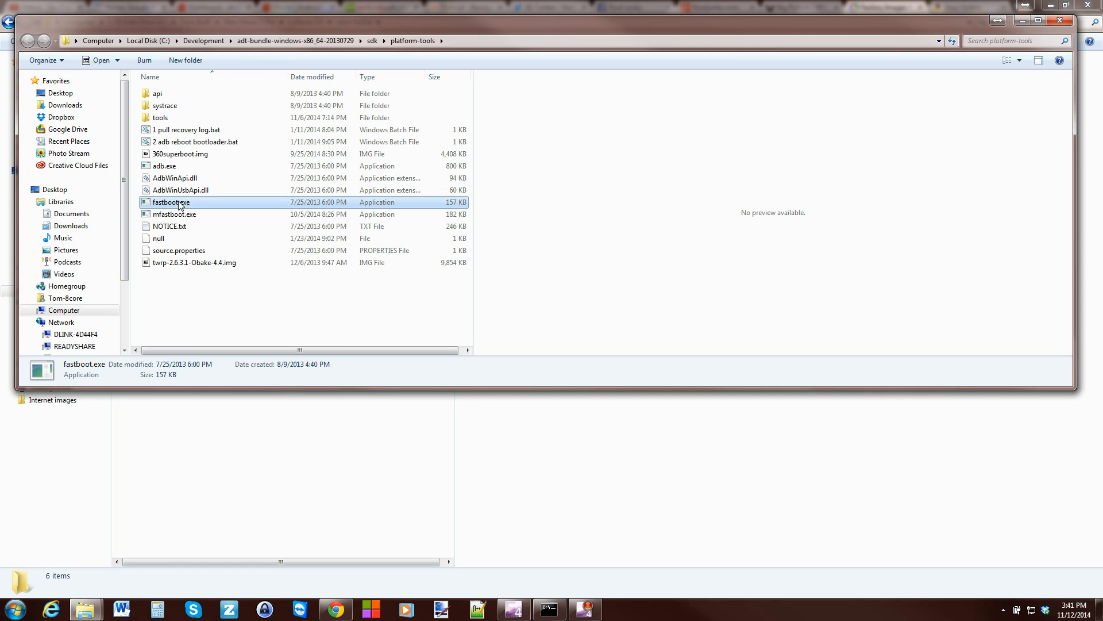
pyautogui.rightClick(171, 202)
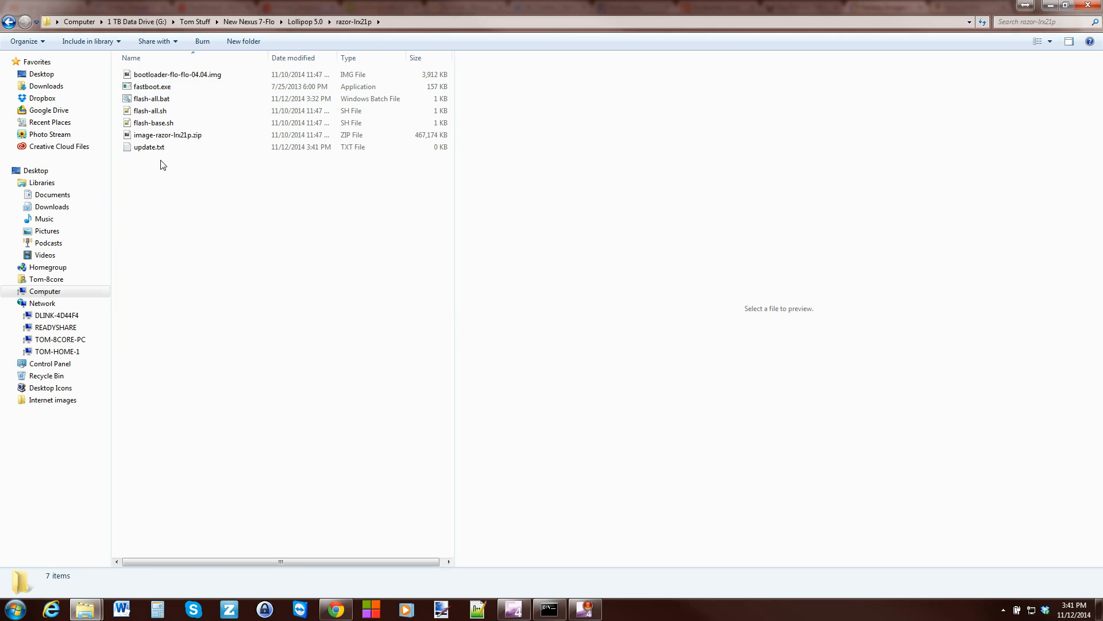
pyautogui.click(151, 98)
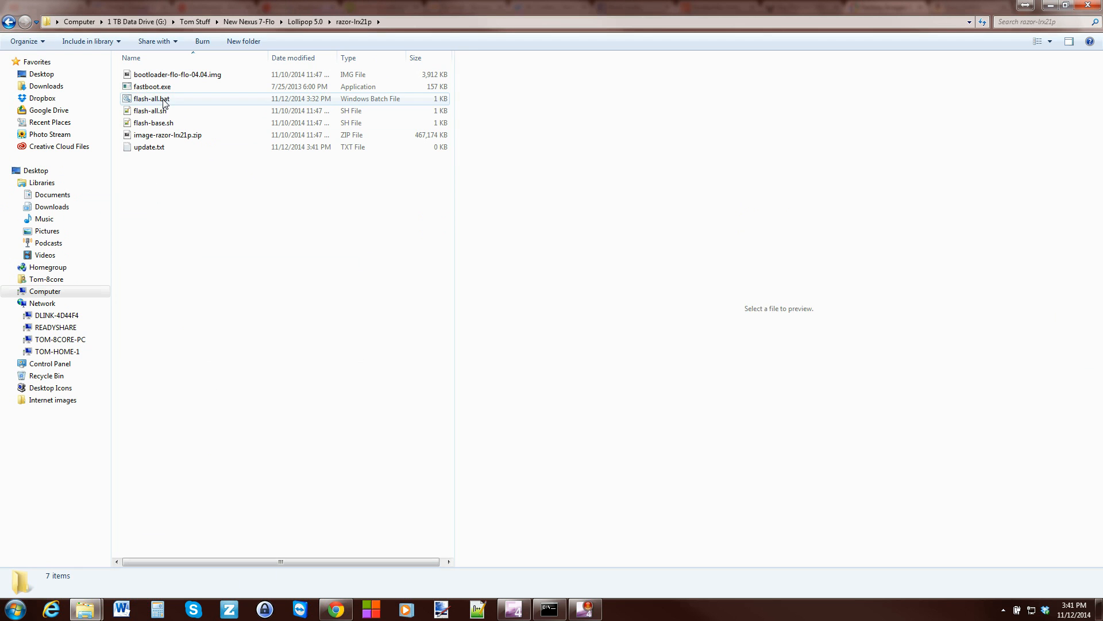
pyautogui.click(150, 98)
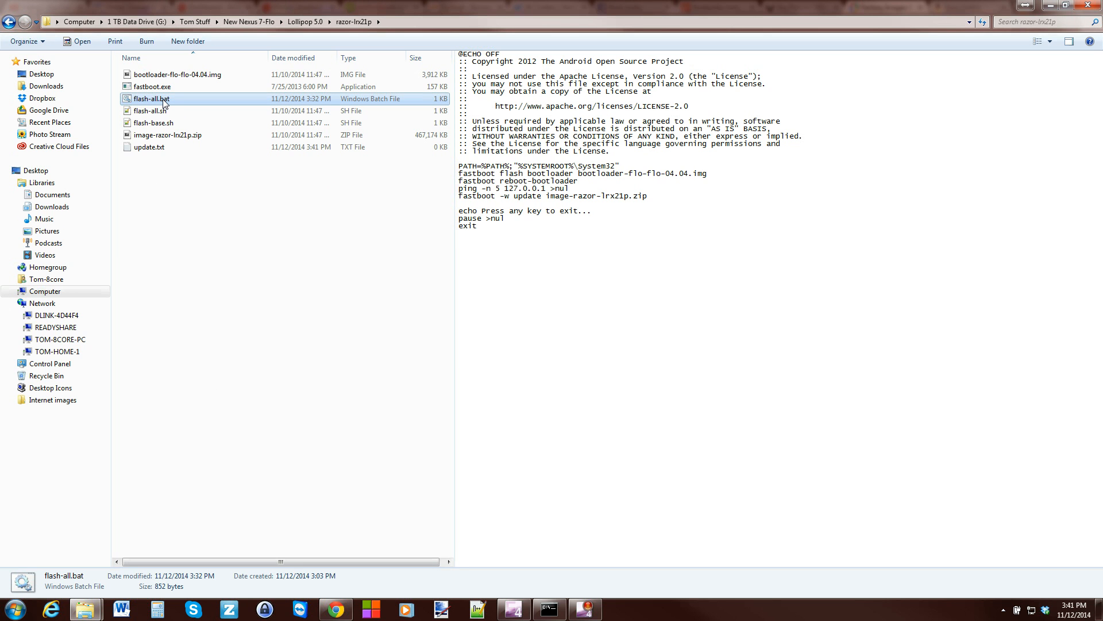
# Step: Open image-razor-lrx21p.zip in 7-Zip and extract its image files into the current folder
pyautogui.click(169, 135)
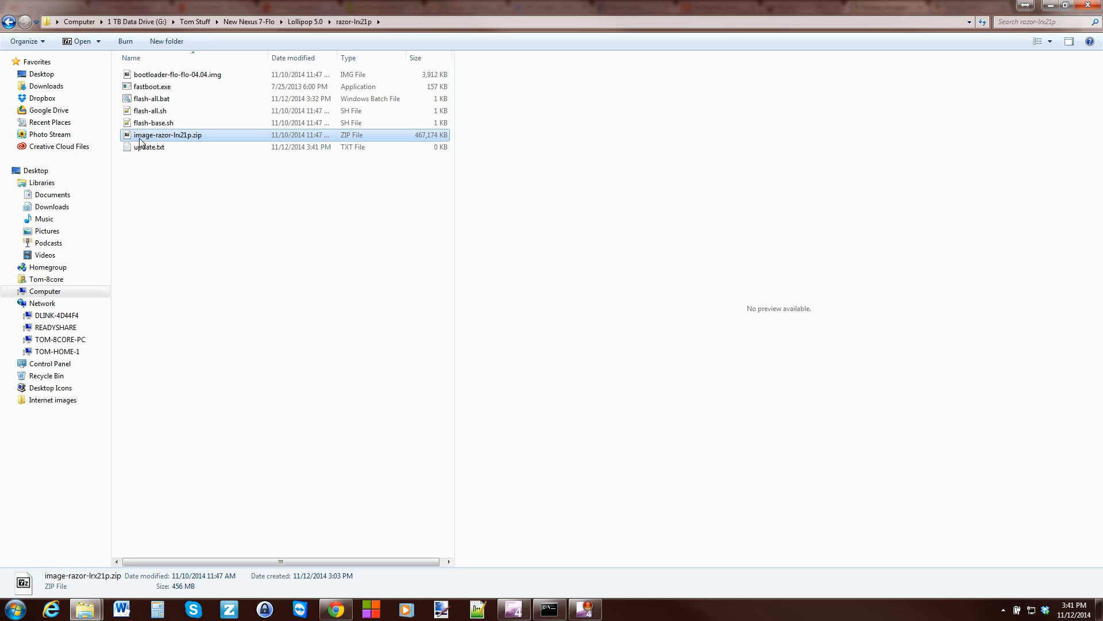
pyautogui.doubleClick(167, 135)
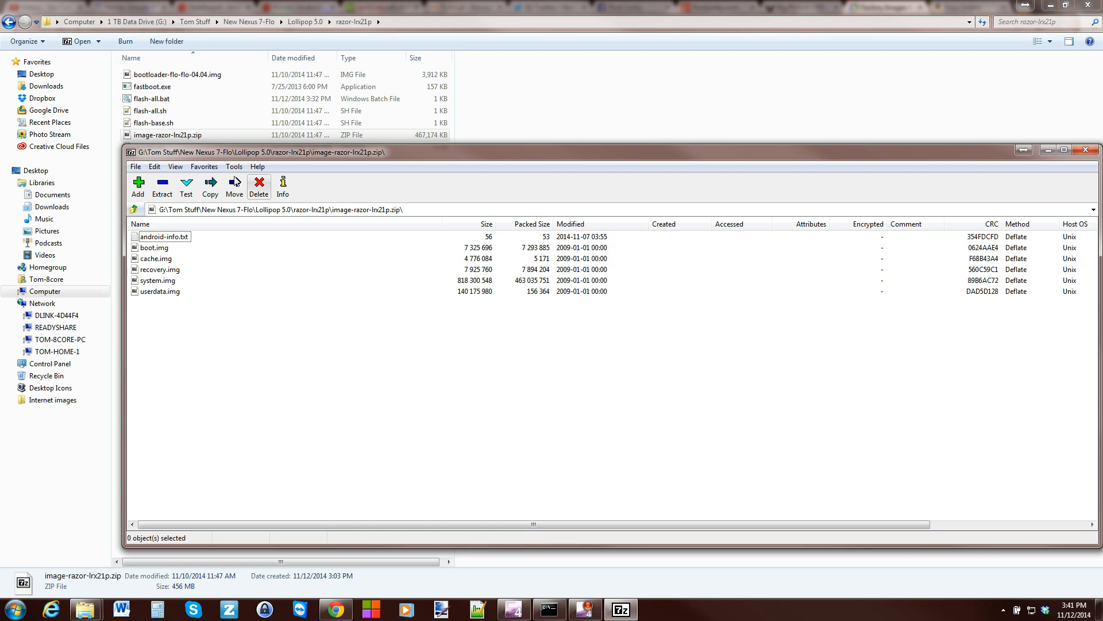
pyautogui.click(209, 186)
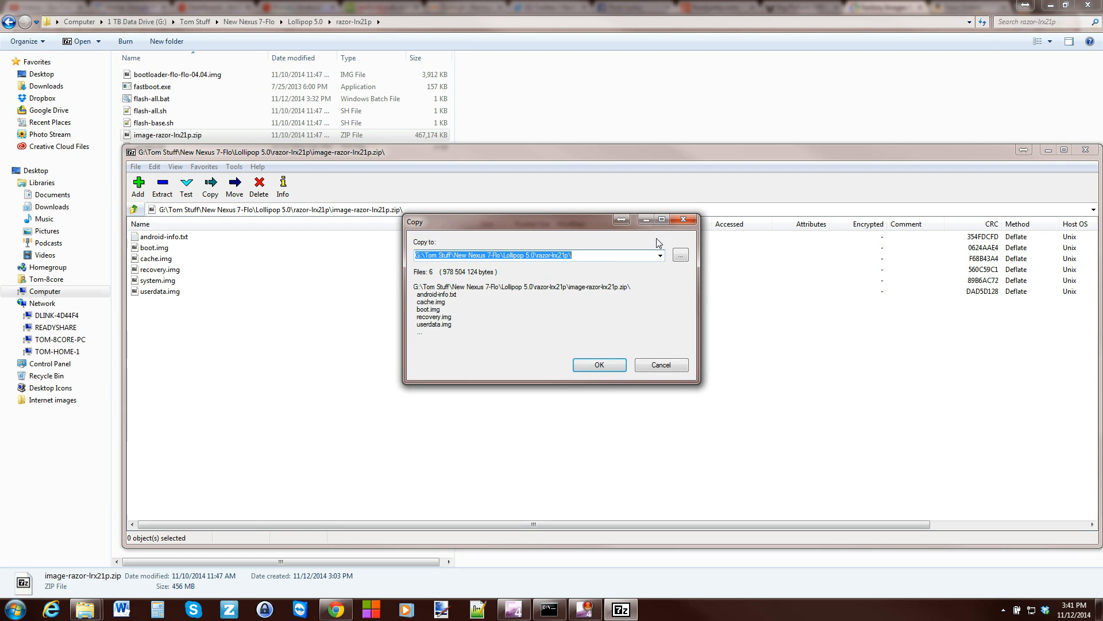
pyautogui.click(599, 364)
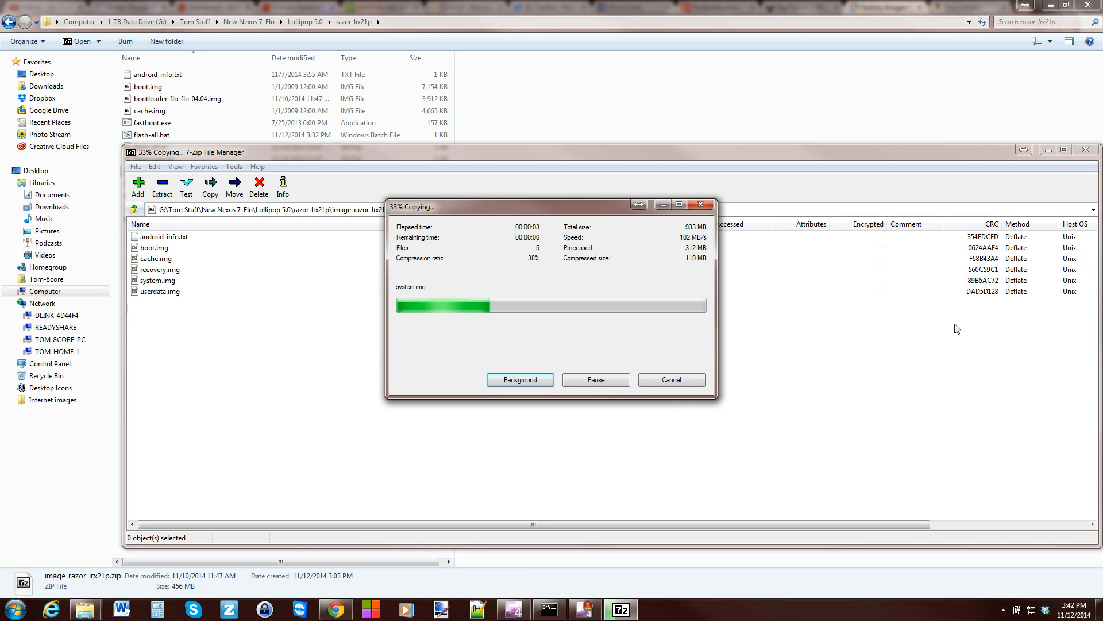
pyautogui.moveTo(690, 143)
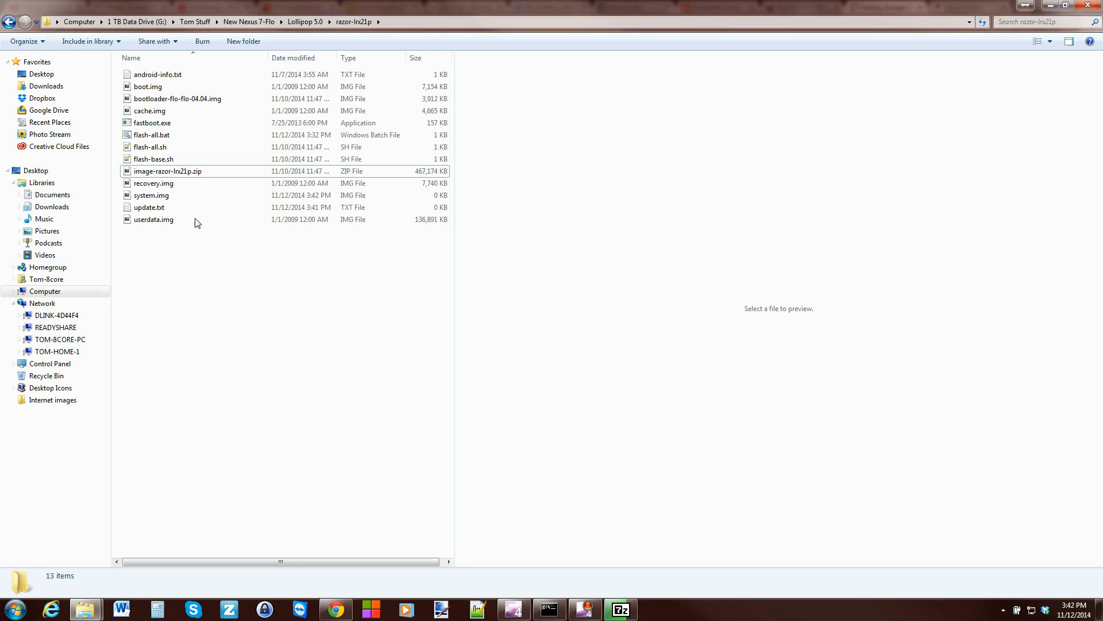
# Step: Open flash-all.bat in Notepad using its Edit context-menu option
pyautogui.click(153, 158)
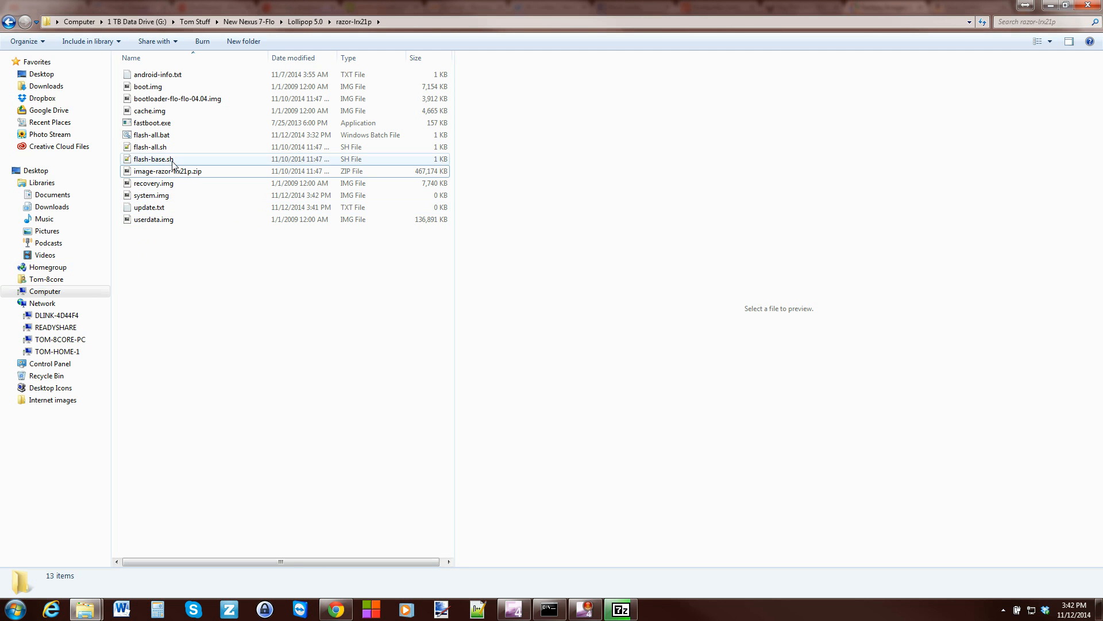
pyautogui.click(152, 134)
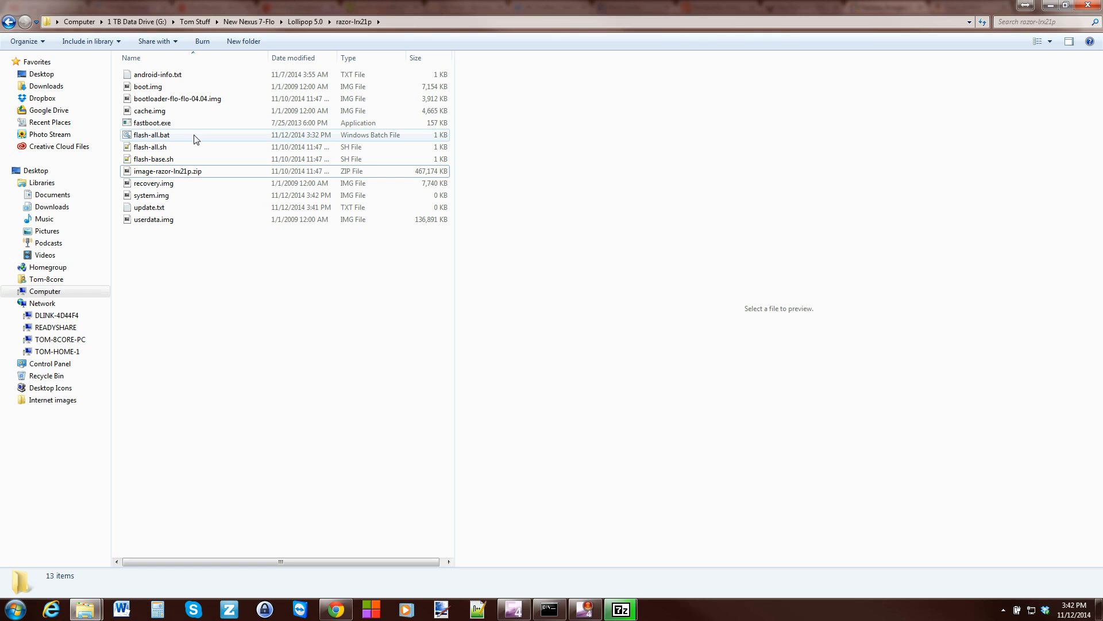
pyautogui.click(148, 207)
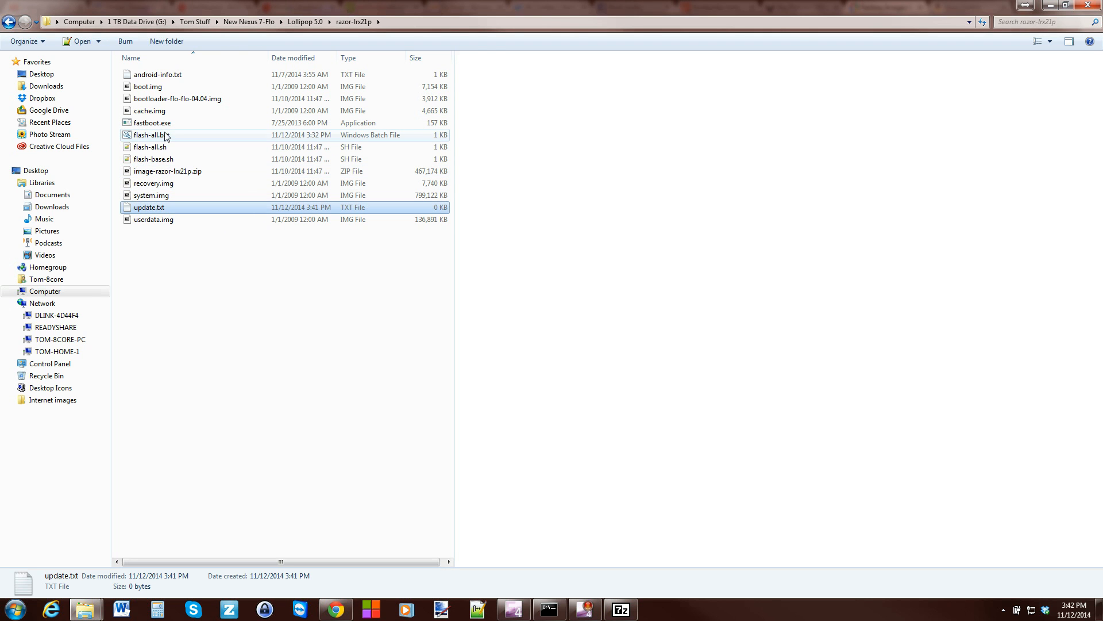
pyautogui.rightClick(148, 134)
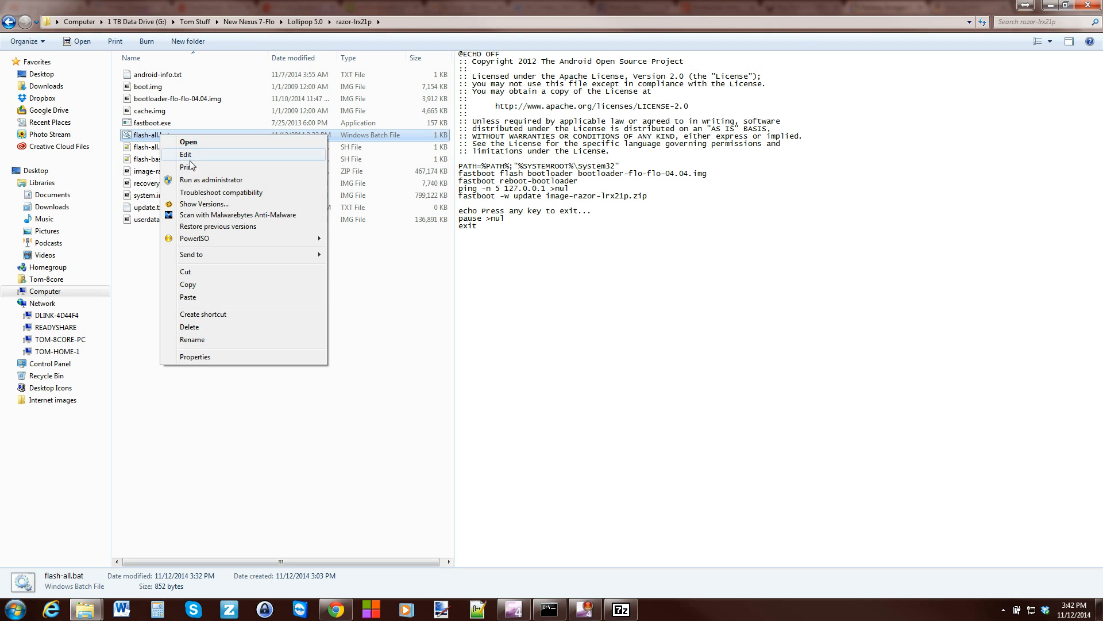
pyautogui.click(185, 154)
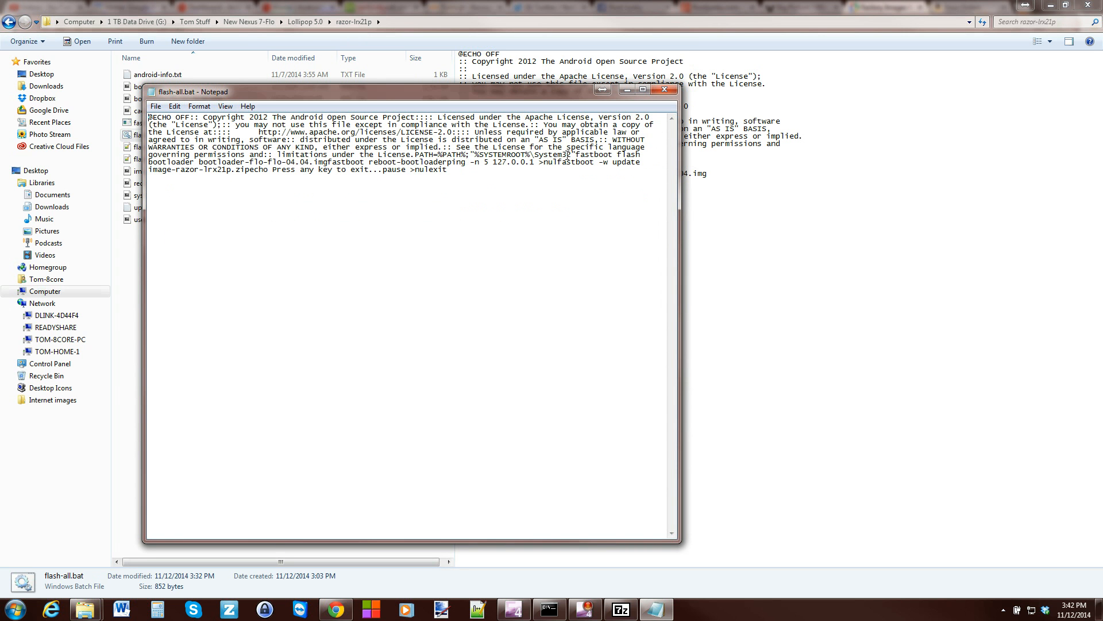
# Step: Copy the 'fastboot flash bootloader bootloader-flo-flo-04.04.img' line from flash-all.bat
pyautogui.doubleClick(594, 154)
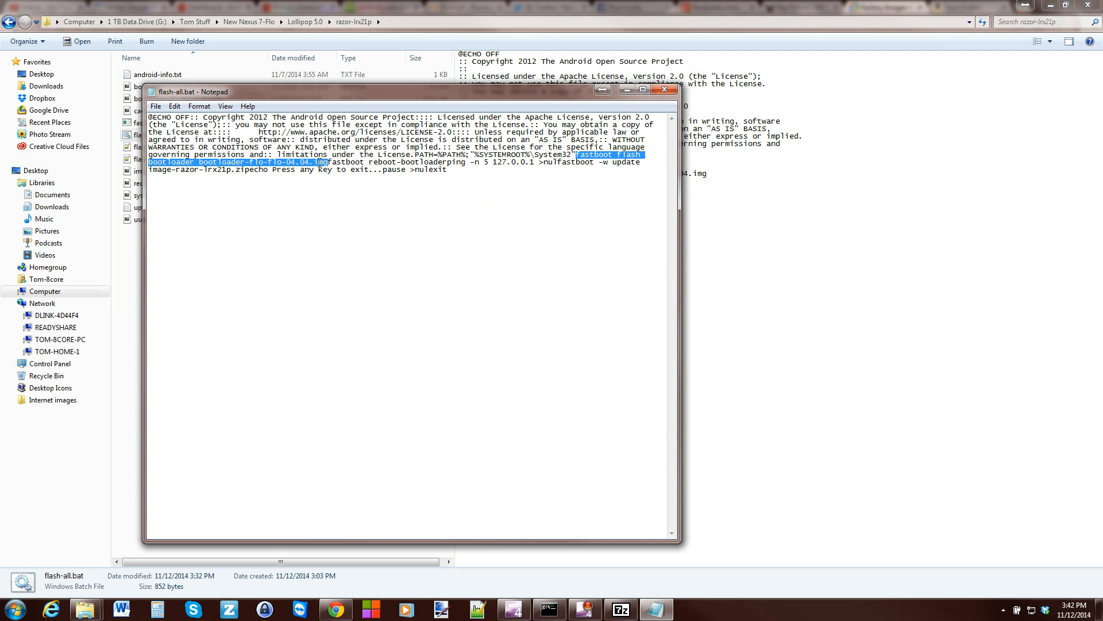
pyautogui.rightClick(323, 162)
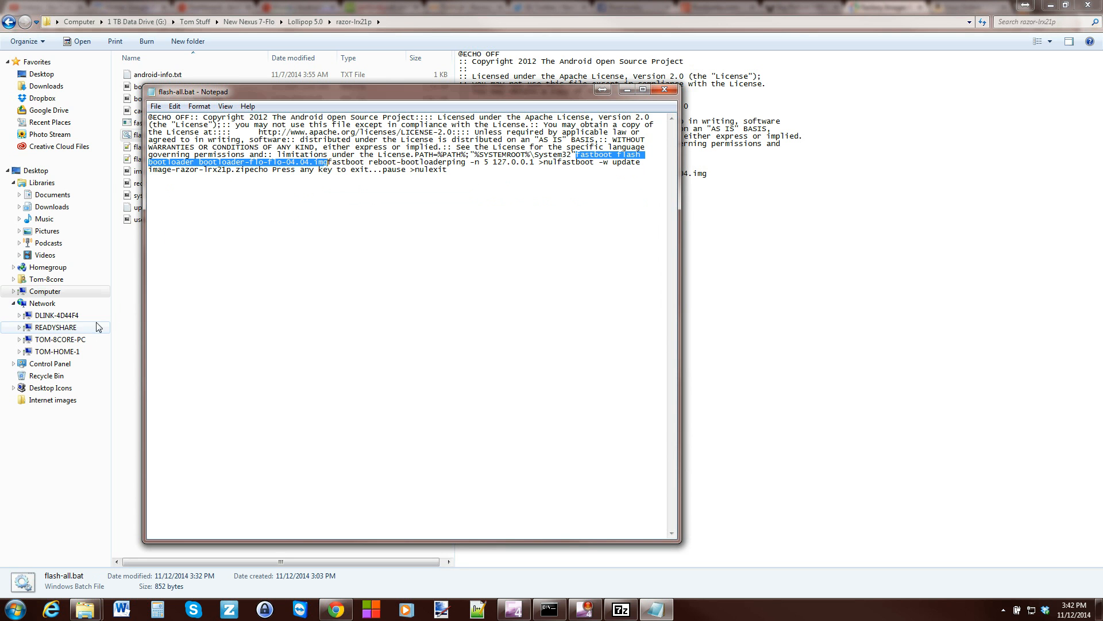
pyautogui.click(662, 90)
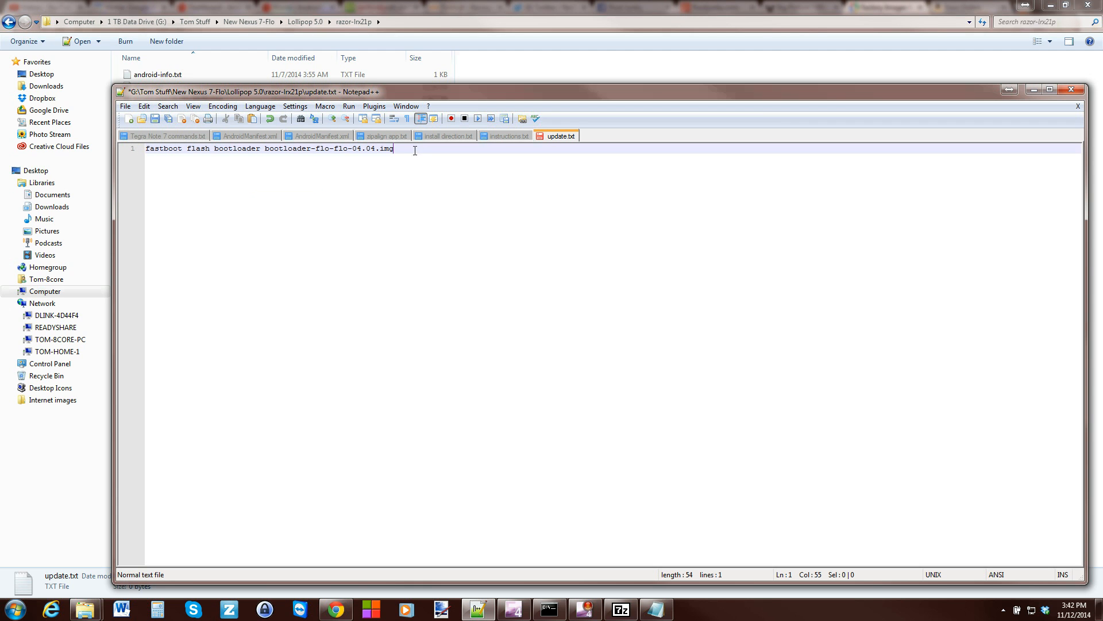
# Step: Leave Notepad++ and preview flash-all.bat in the razor-lrx21p folder again
pyautogui.press('enter')
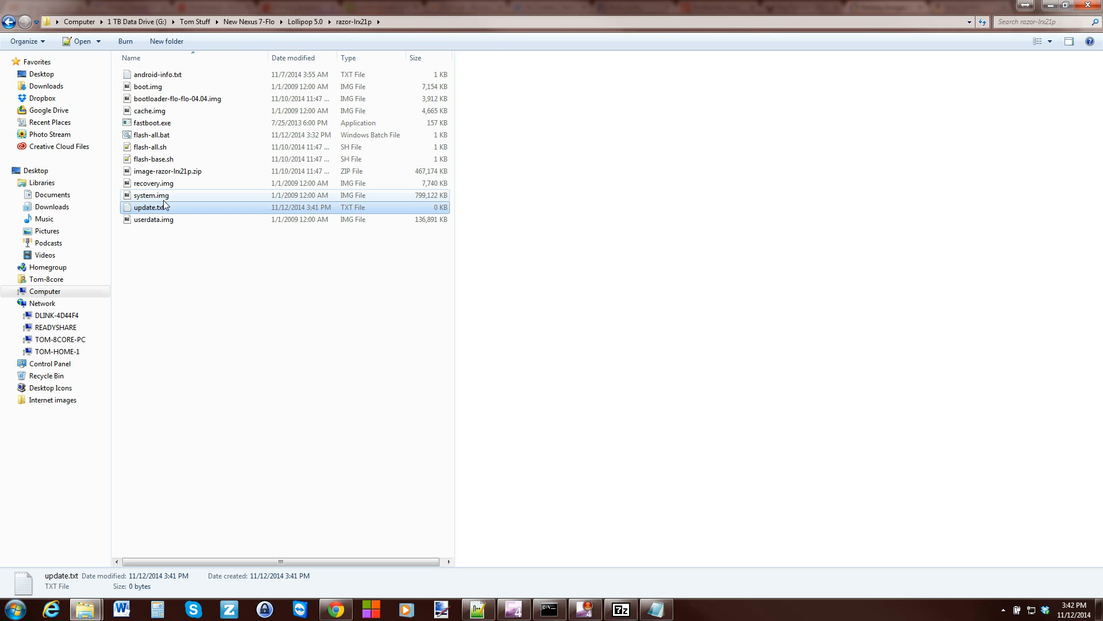
pyautogui.click(152, 135)
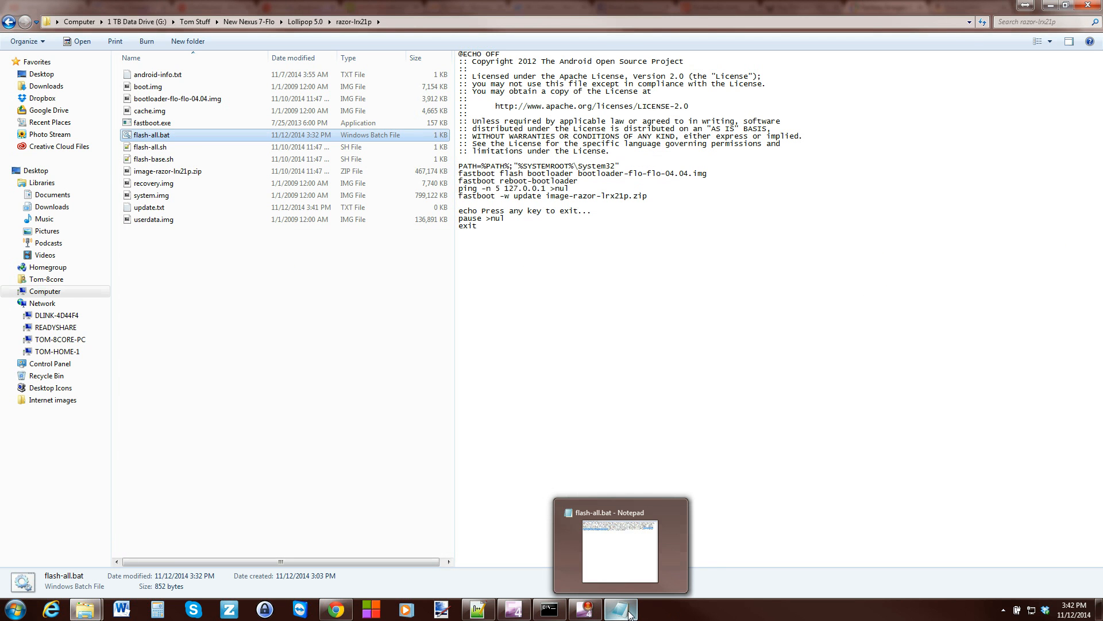
# Step: Select the reboot-bootloader and ping commands in flash-all.bat, then close that view
pyautogui.click(620, 609)
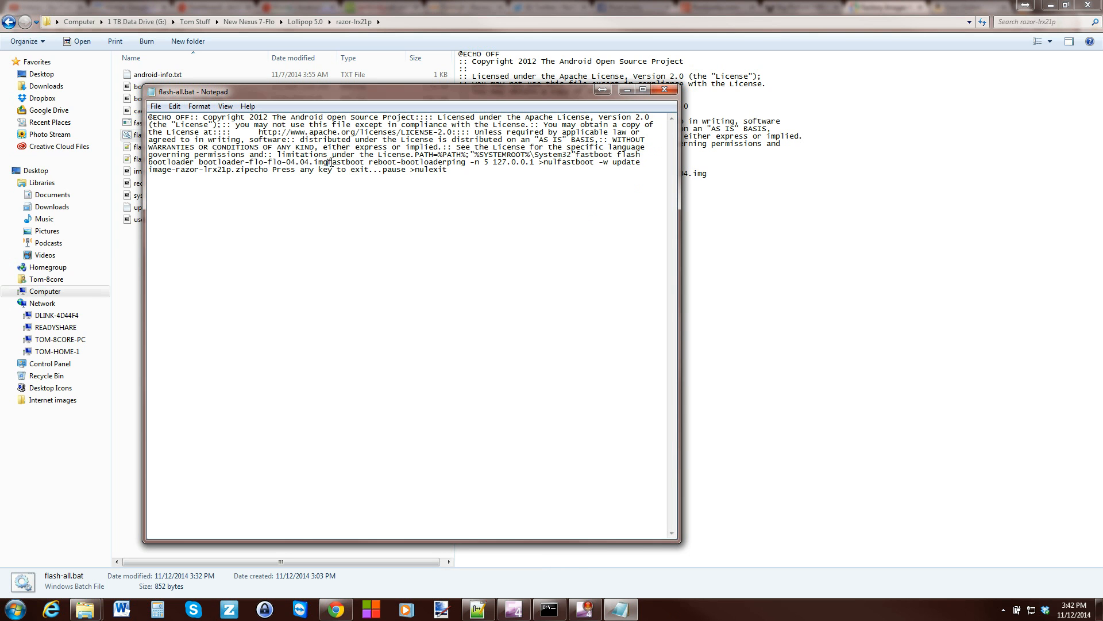
pyautogui.moveTo(329, 162); pyautogui.dragTo(482, 162)
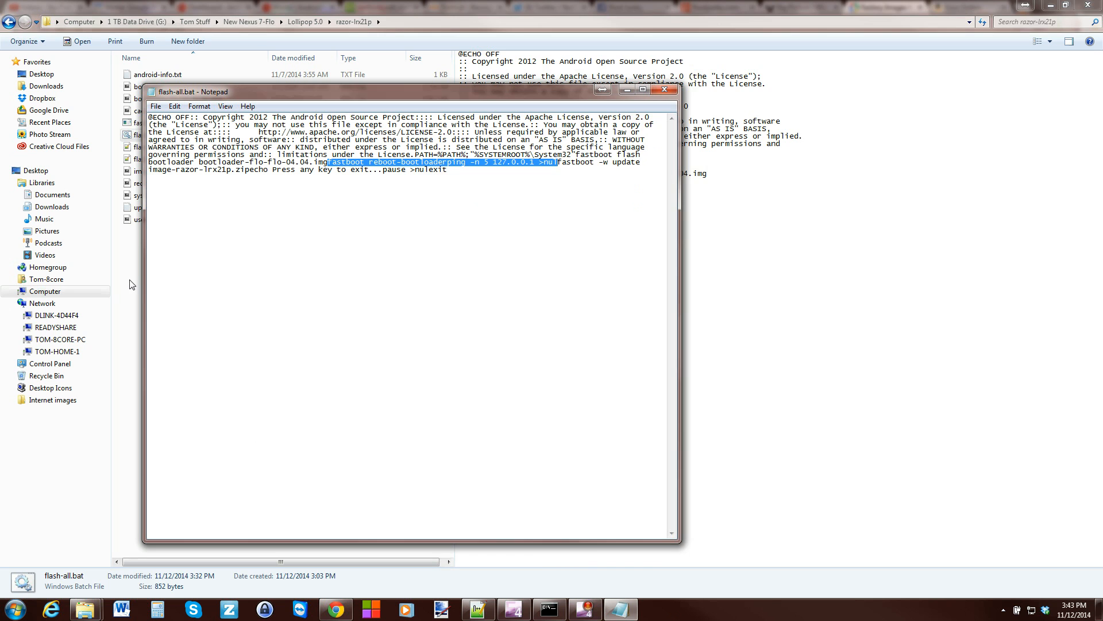
pyautogui.click(665, 89)
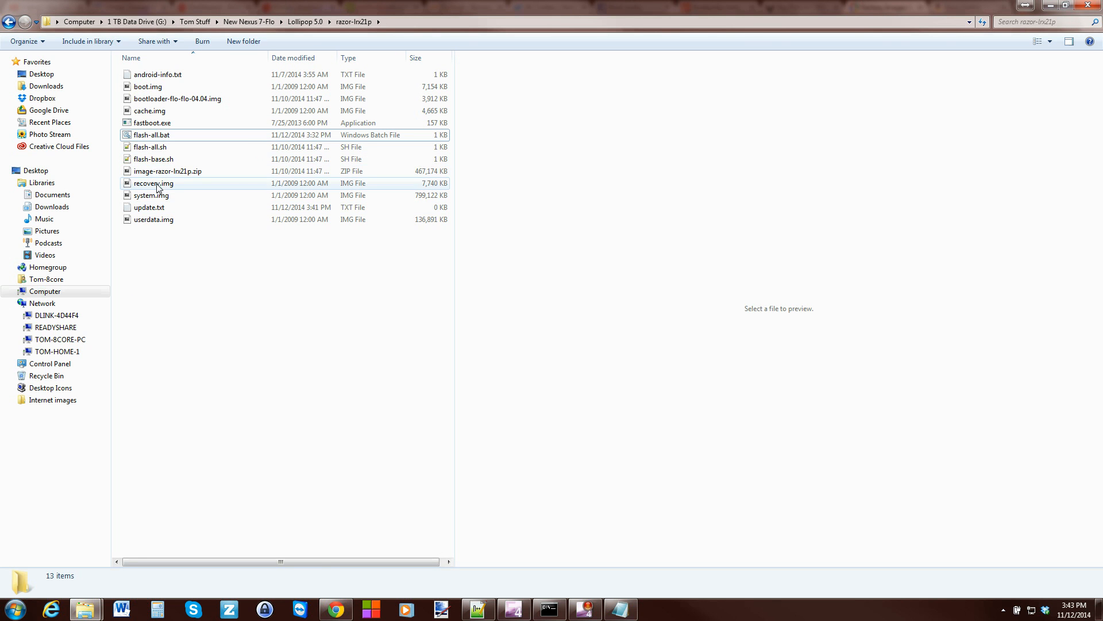
# Step: Paste the reboot-bootloader and ping lines into update.txt and check the boot.img and system.img names
pyautogui.rightClick(171, 160)
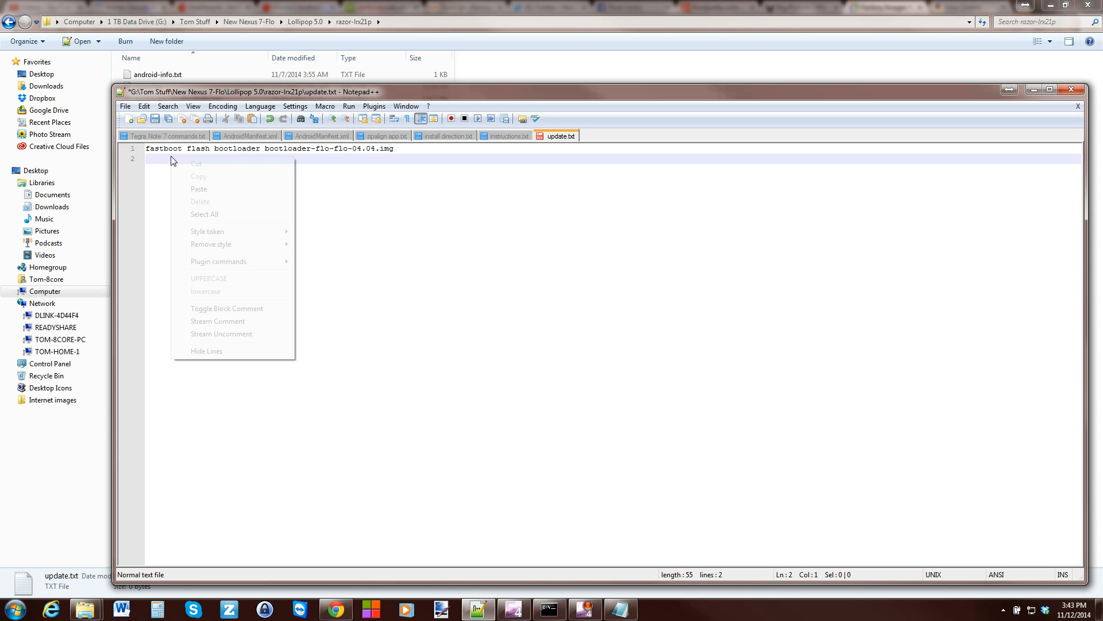
pyautogui.click(198, 189)
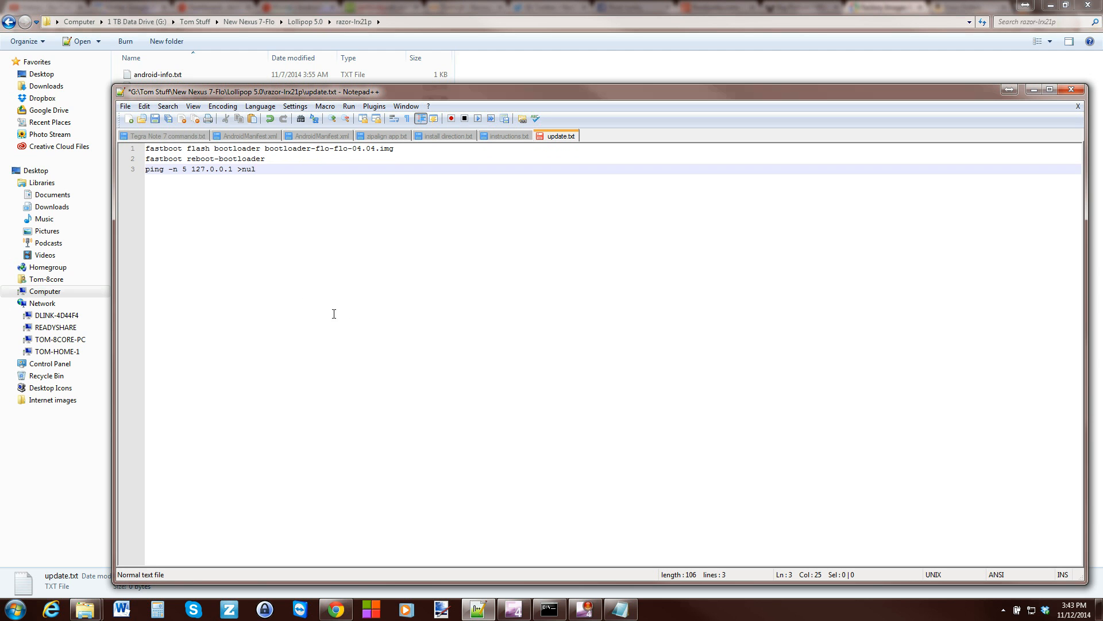
pyautogui.moveTo(253, 225)
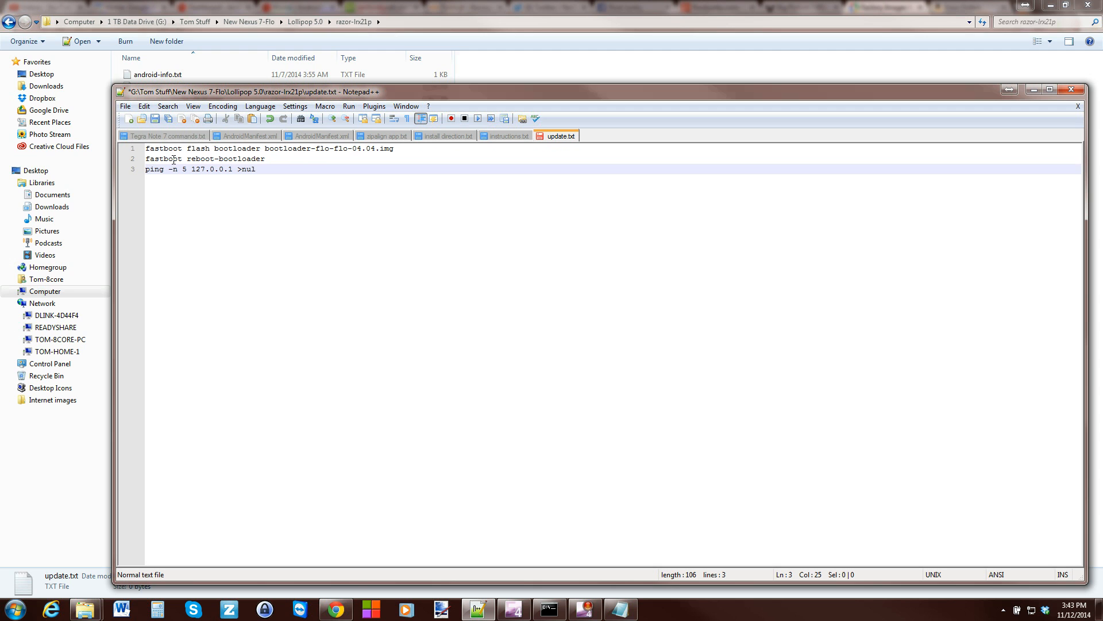
pyautogui.moveTo(130, 195)
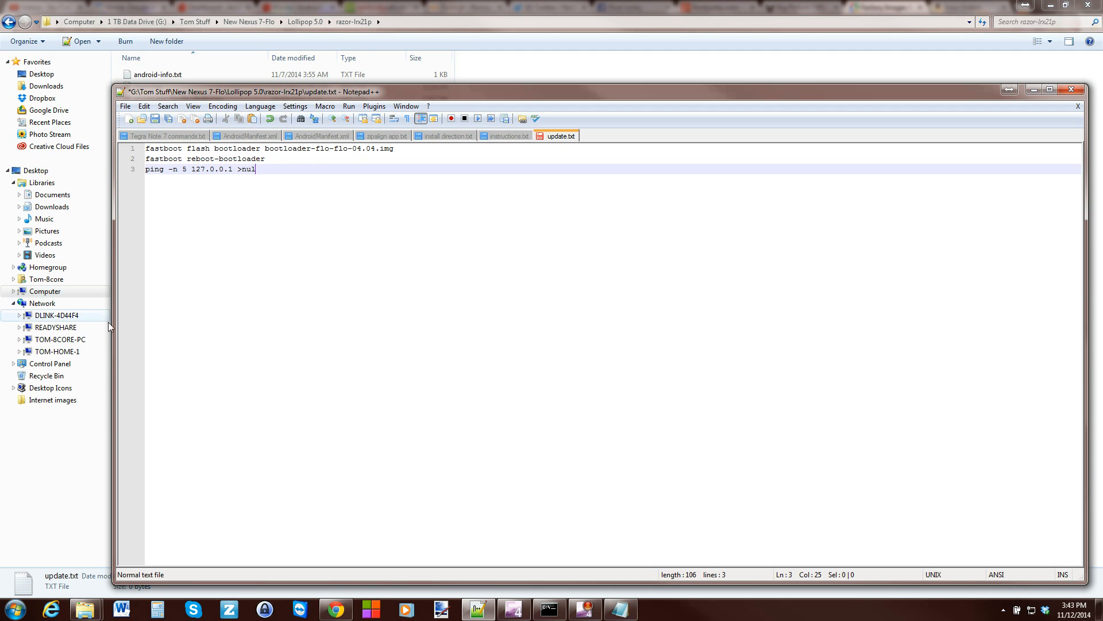
pyautogui.click(1070, 88)
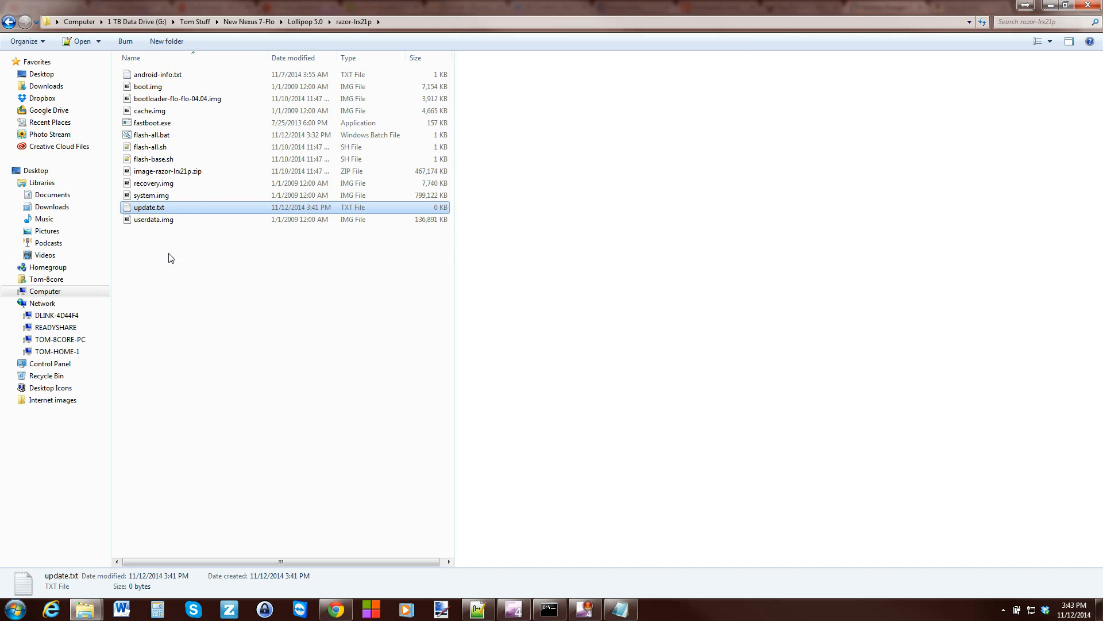
pyautogui.click(151, 195)
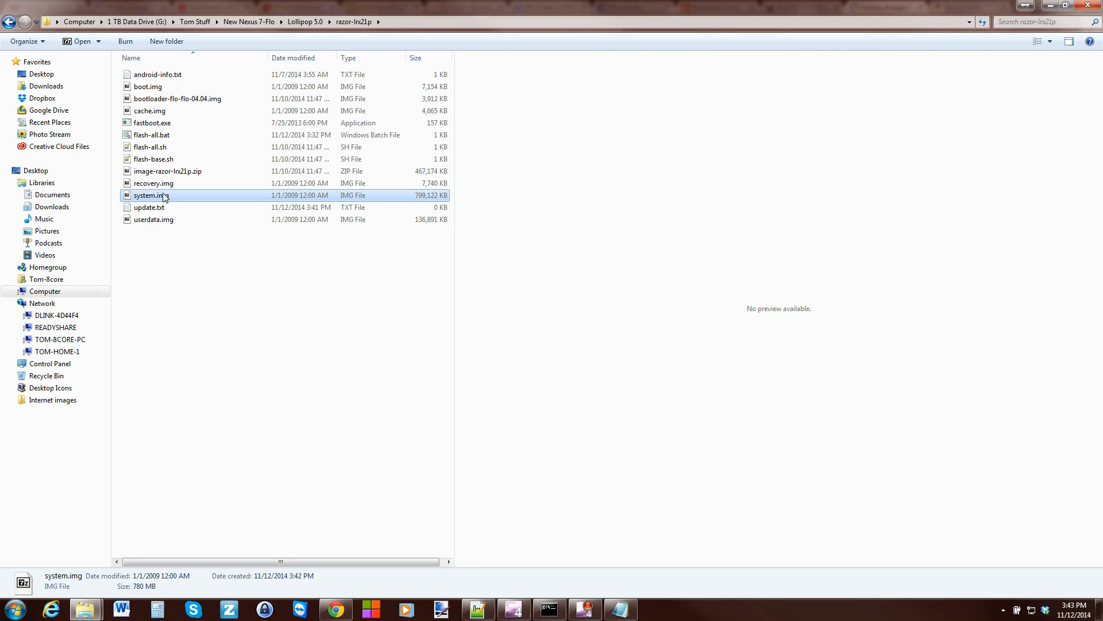
pyautogui.click(148, 87)
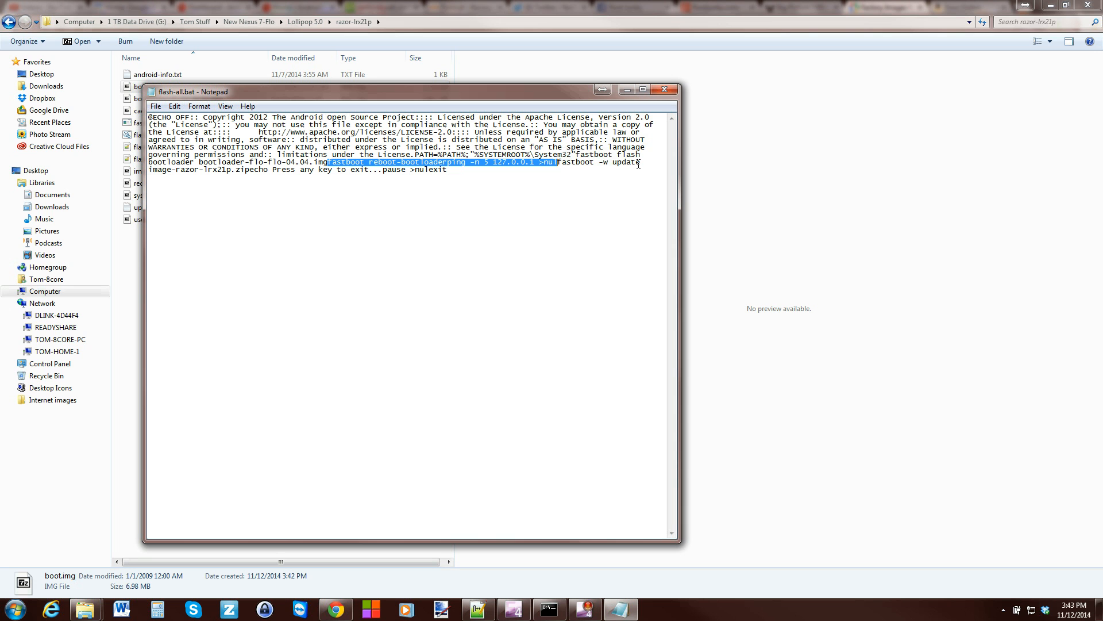
pyautogui.moveTo(664, 89)
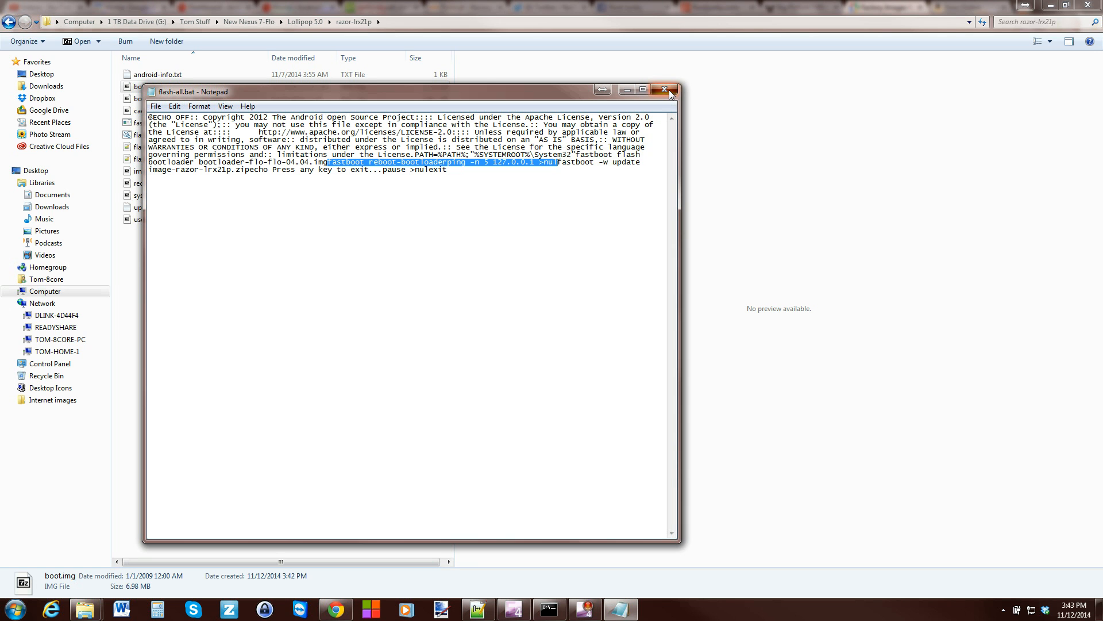
pyautogui.click(664, 89)
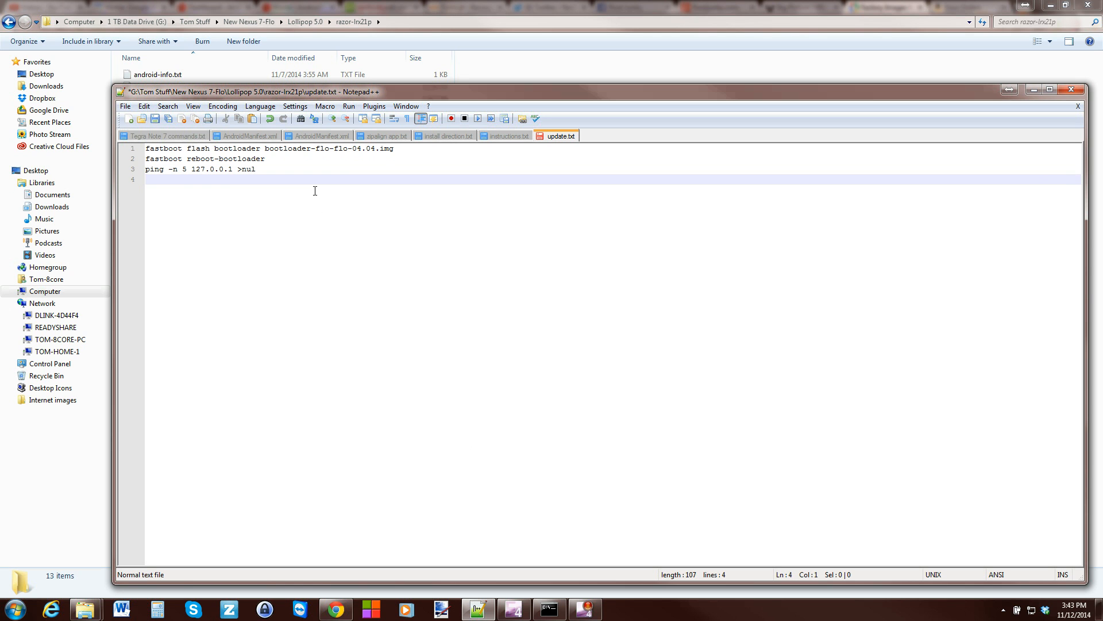
# Step: Add lines 'fasboot flash boot boot.img' and 'fasboot flash system system.img' to update.txt
pyautogui.write('fasboot')
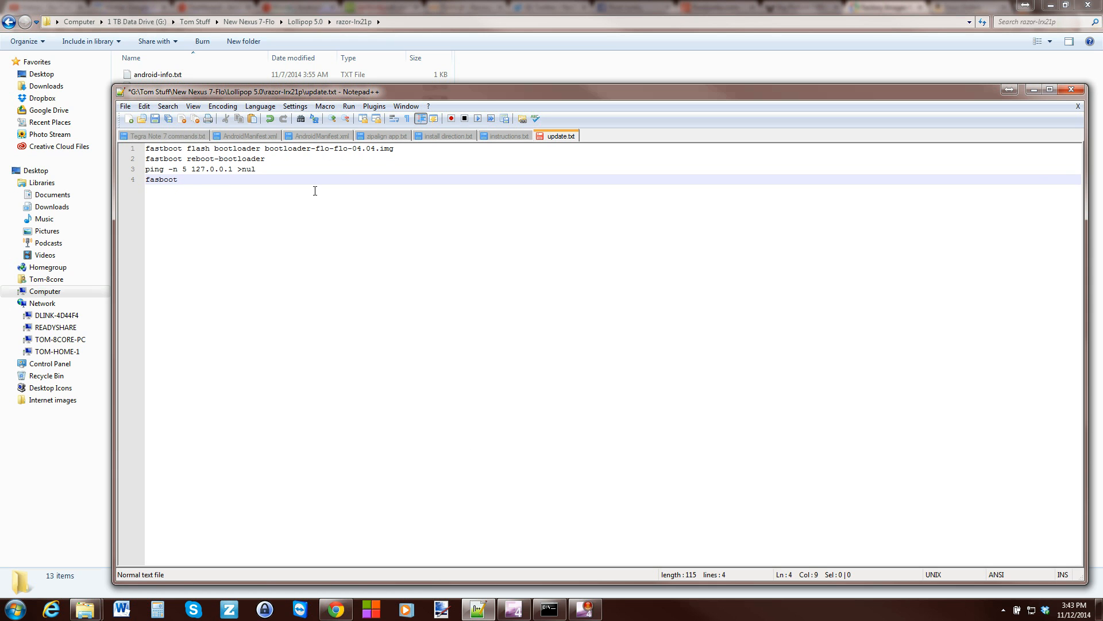
pyautogui.write('f')
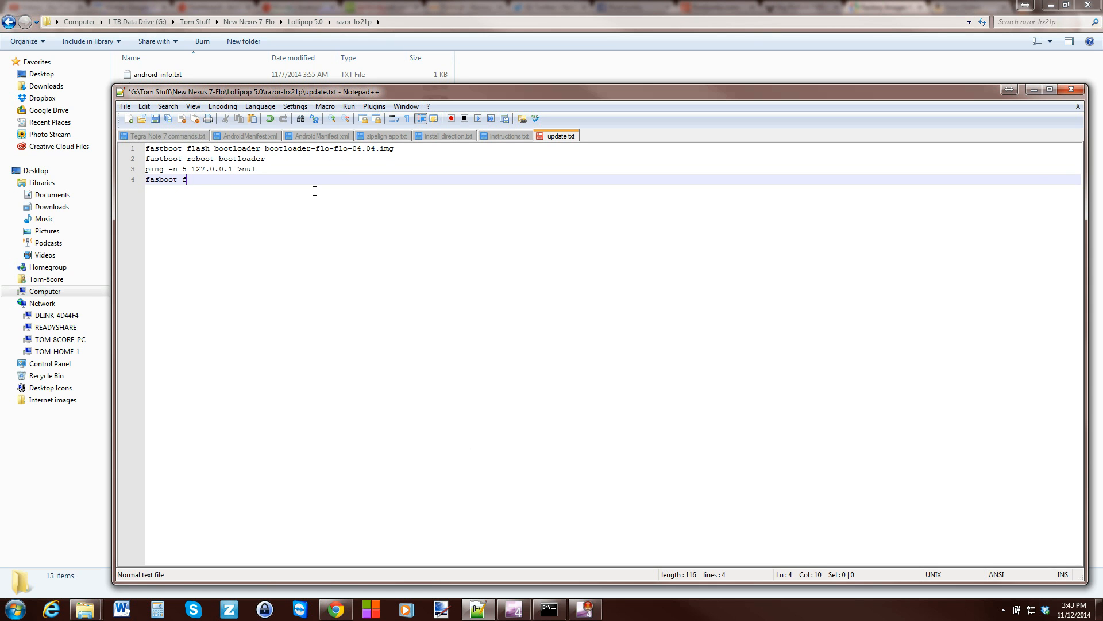
pyautogui.write('lash')
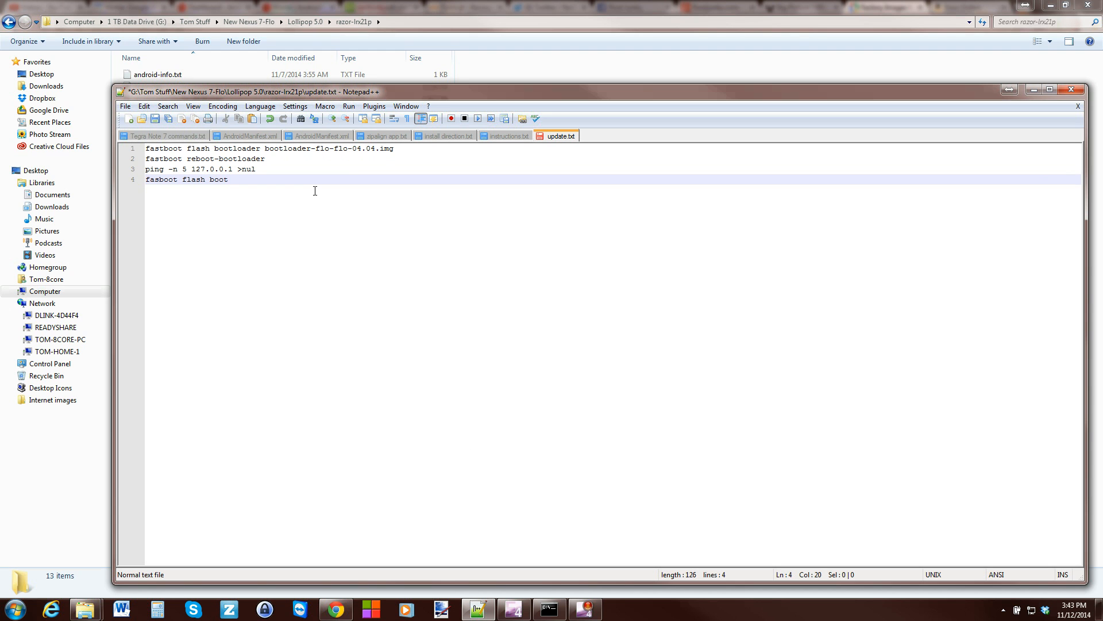
pyautogui.write('boot.')
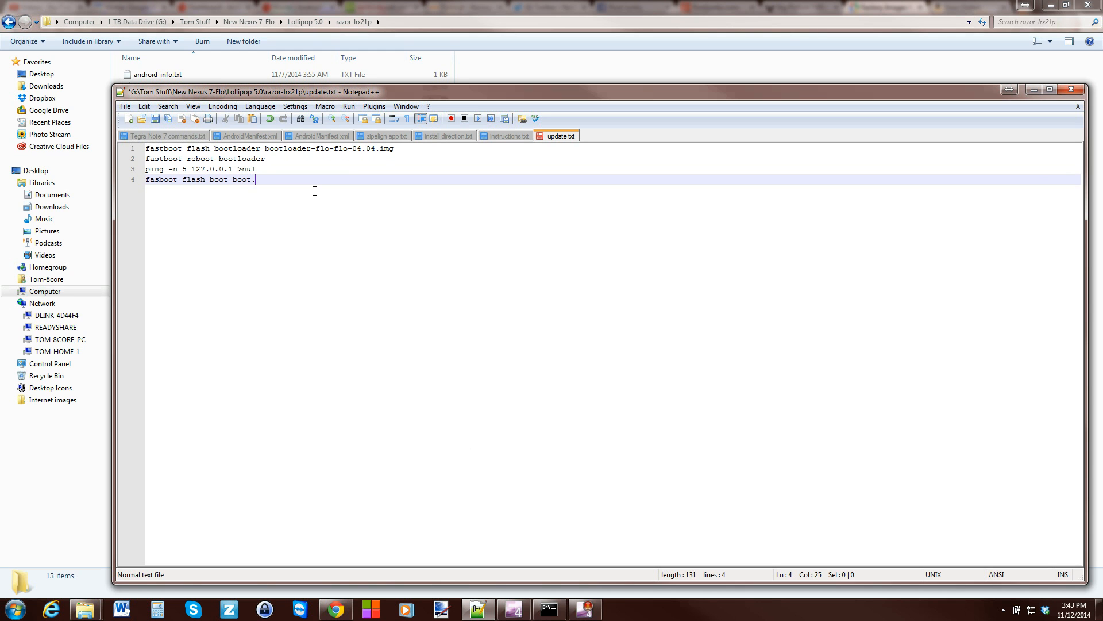
pyautogui.write('img')
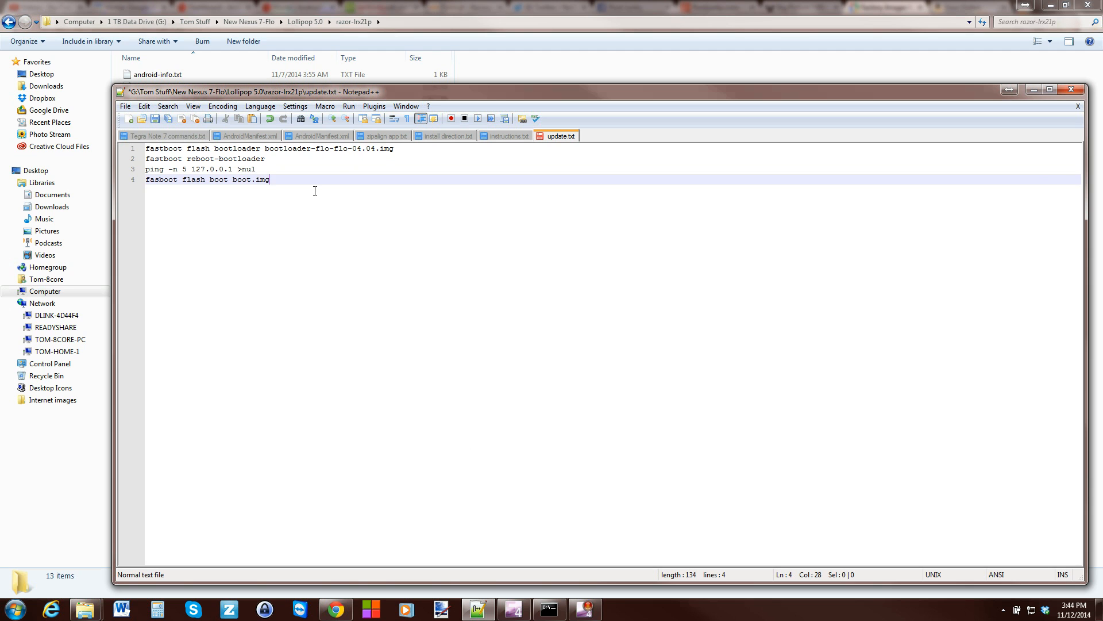
pyautogui.write('fasboot flash')
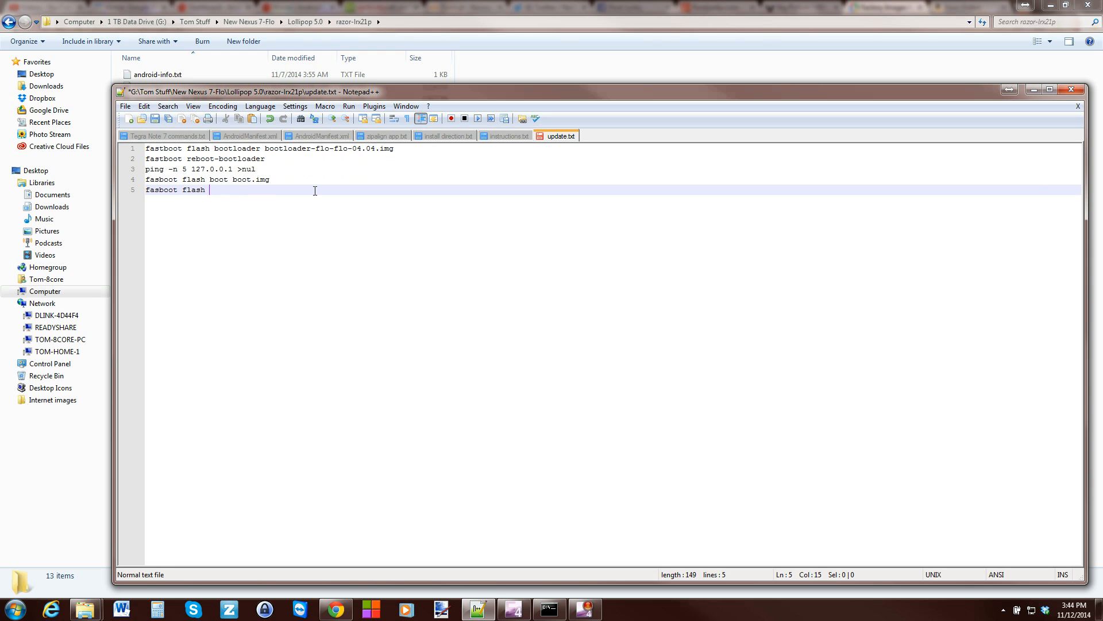
pyautogui.write('syste')
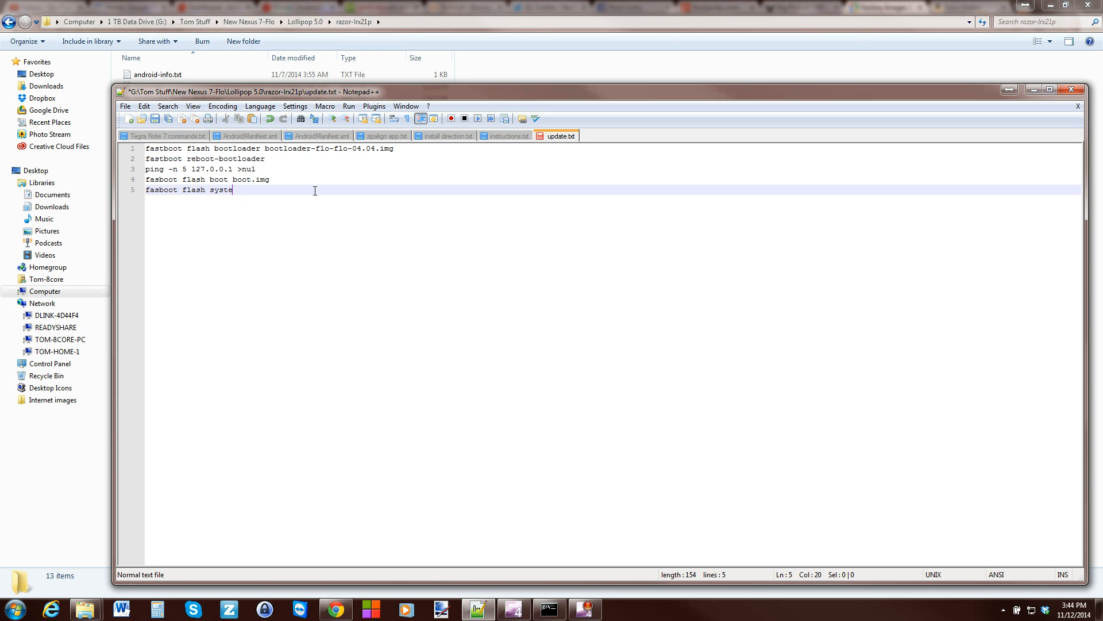
pyautogui.write('m system.')
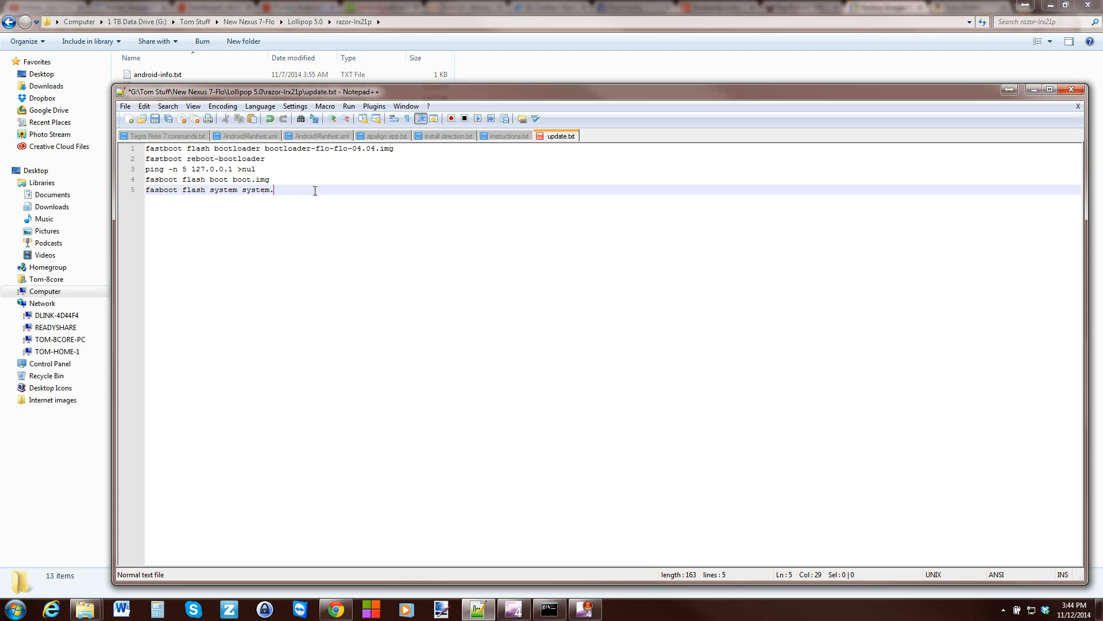
pyautogui.write('img')
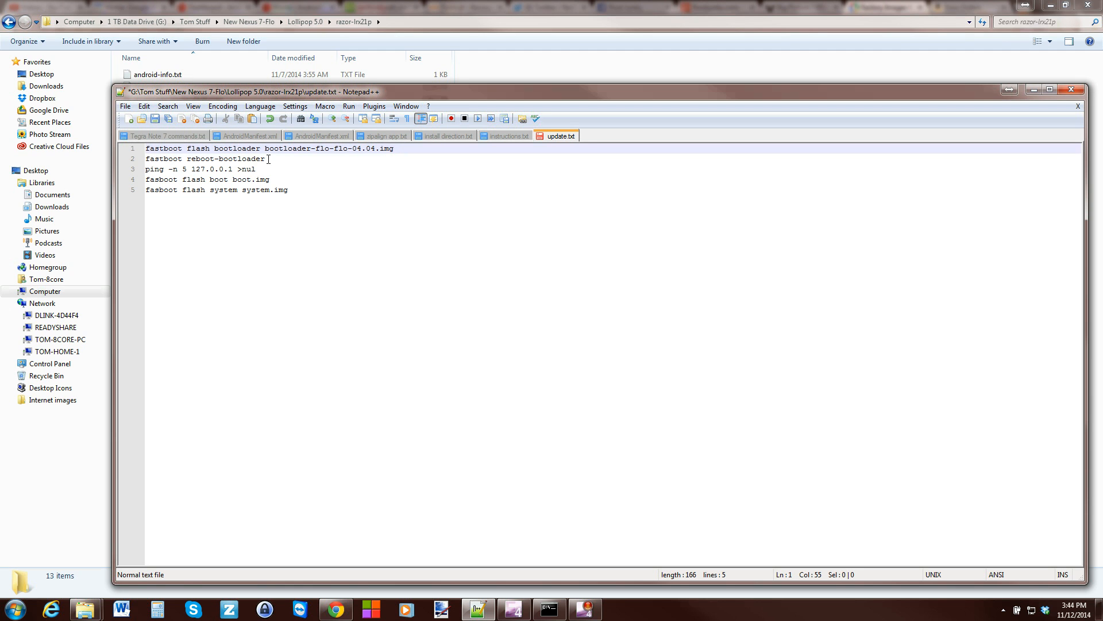
pyautogui.moveTo(248, 169)
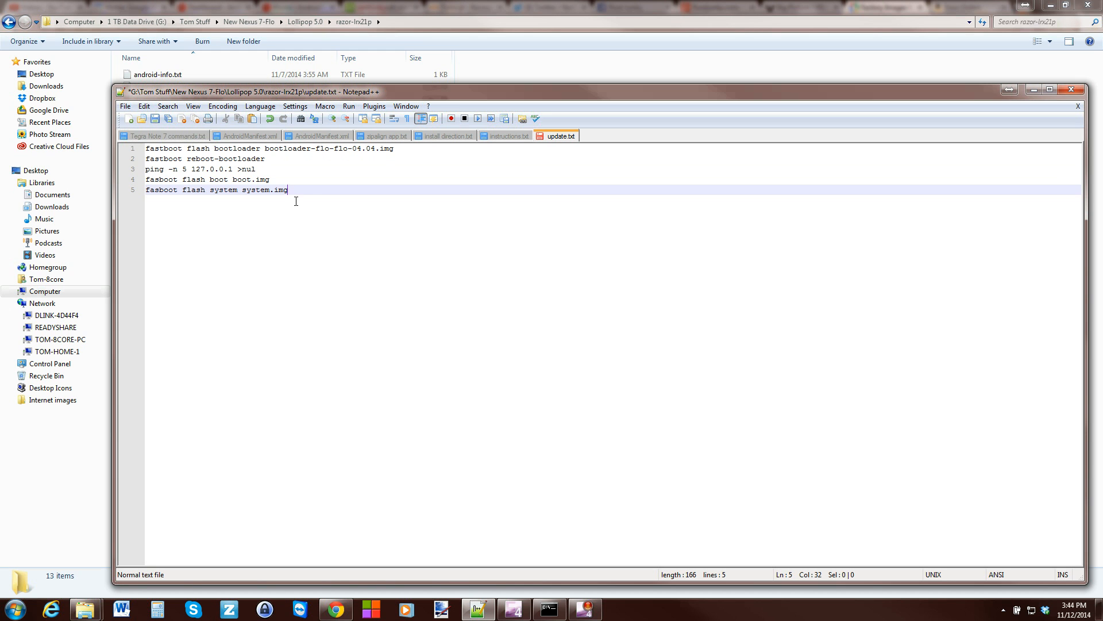
pyautogui.moveTo(294, 199)
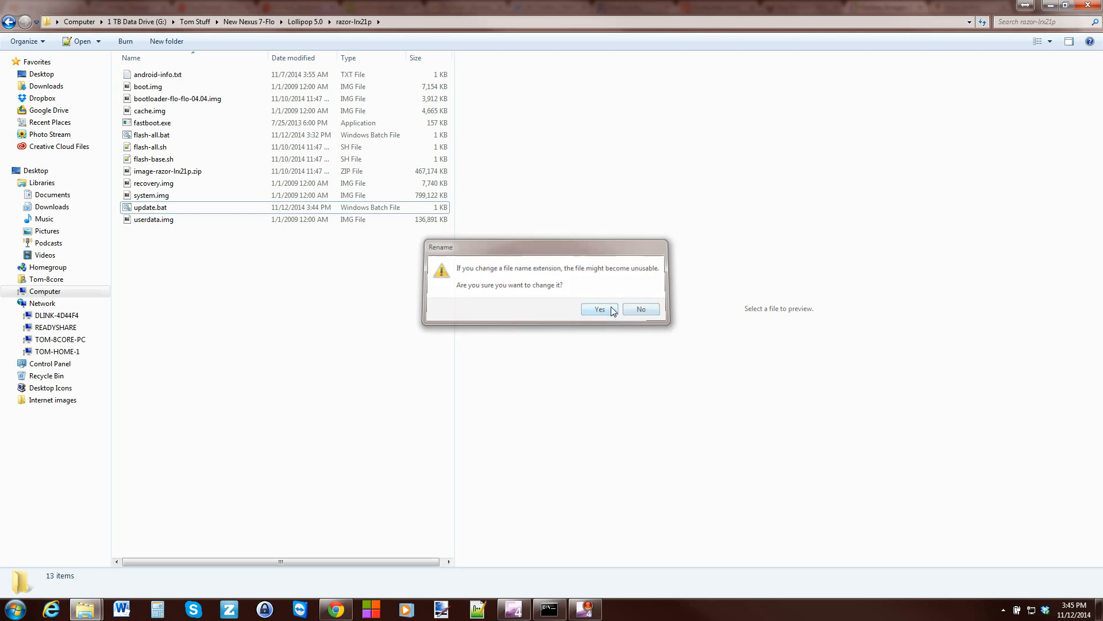
# Step: Confirm the extension change to update.bat and select it to preview its commands
pyautogui.click(598, 310)
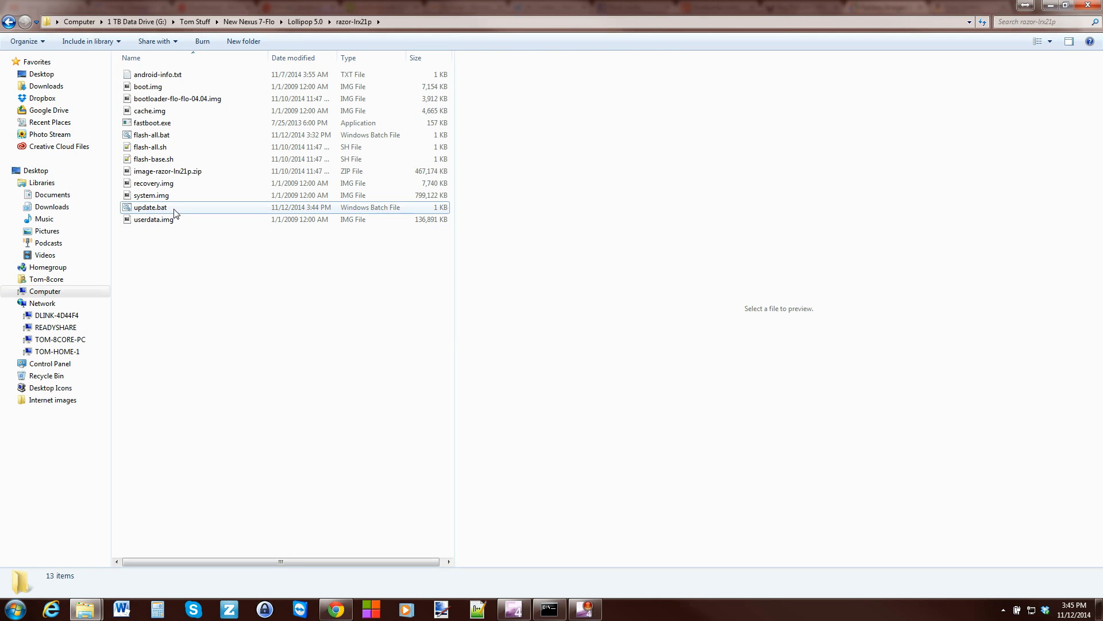
pyautogui.click(149, 207)
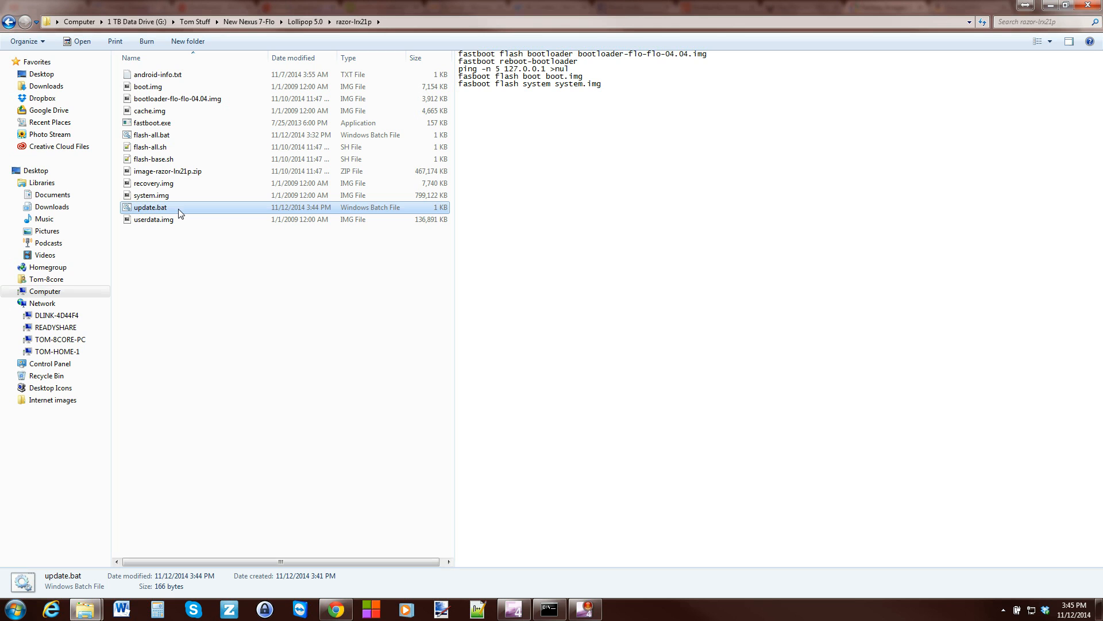